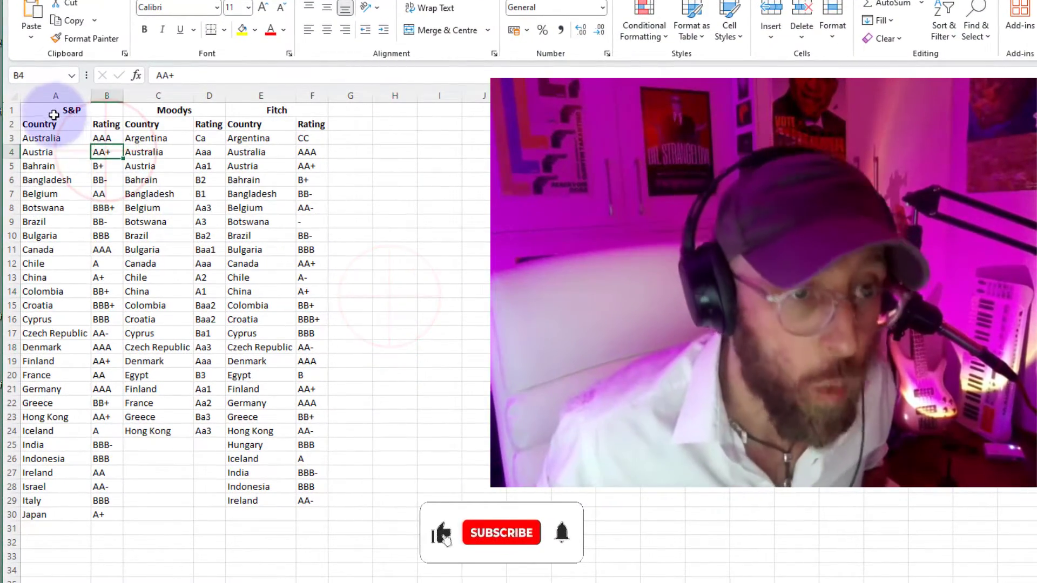
Review the source block in Excel: the S&P heading, Country header and the ratings data range.
click(69, 110)
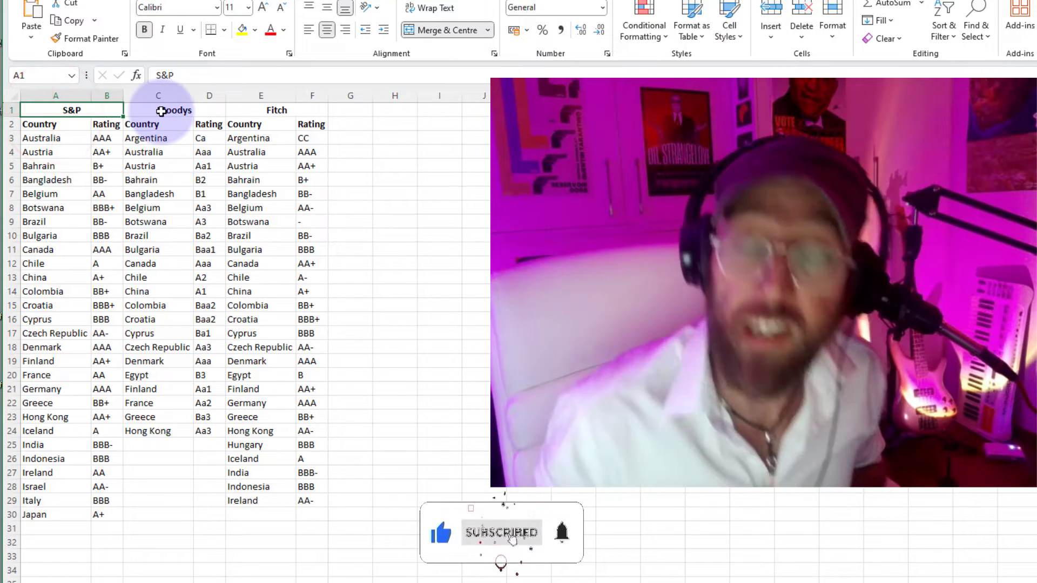
click(38, 123)
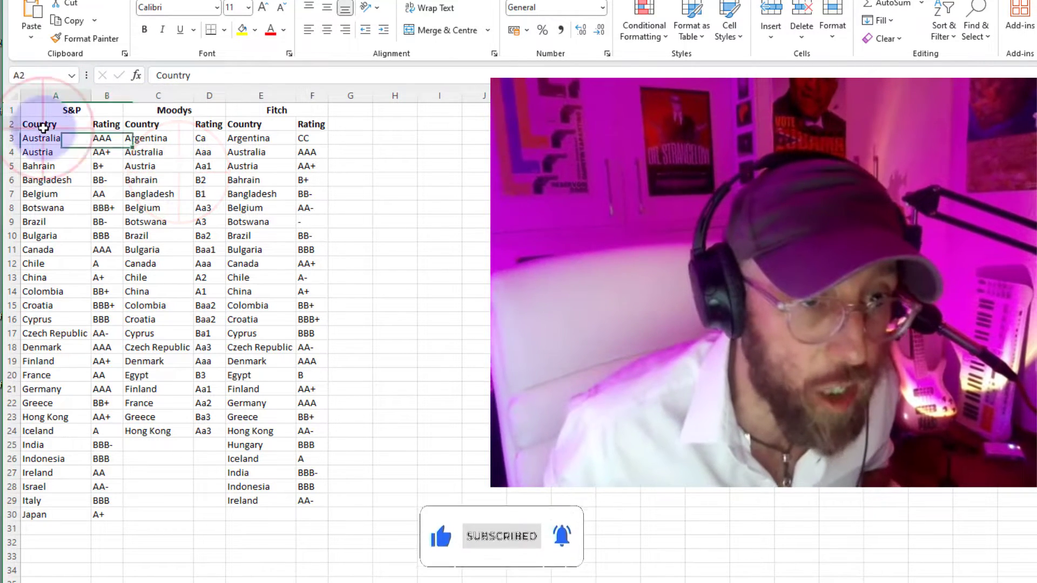
drag(40, 123, 106, 138)
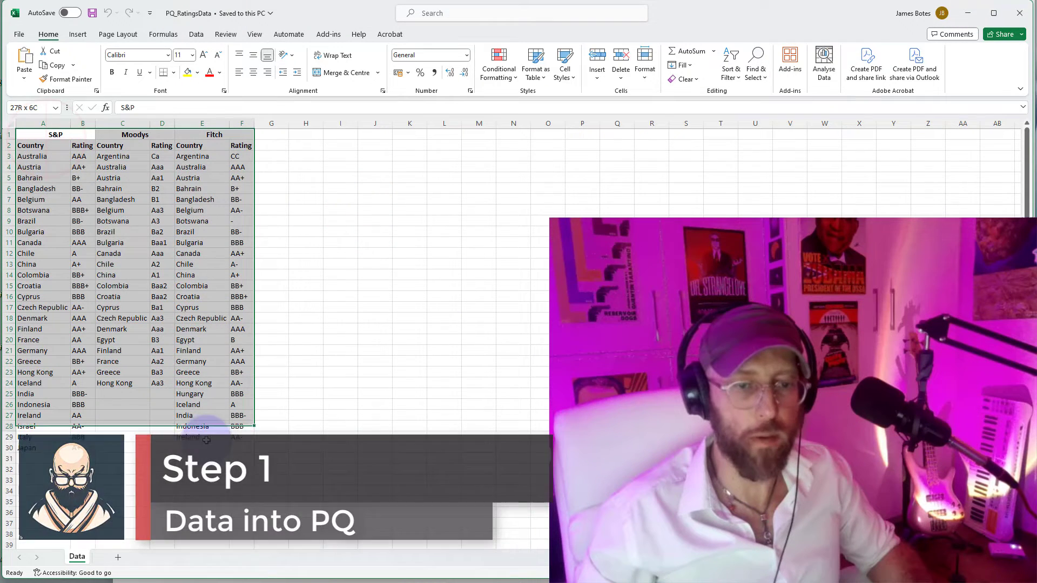
Import the Data sheet of PQ_RatingsData from an Excel workbook via Transform Data.
click(42, 134)
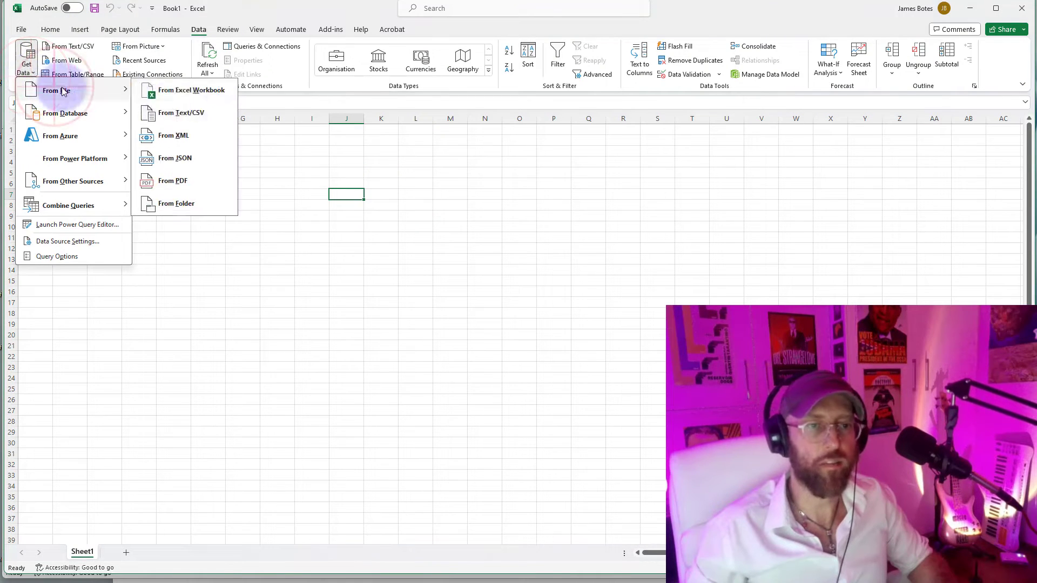
click(191, 90)
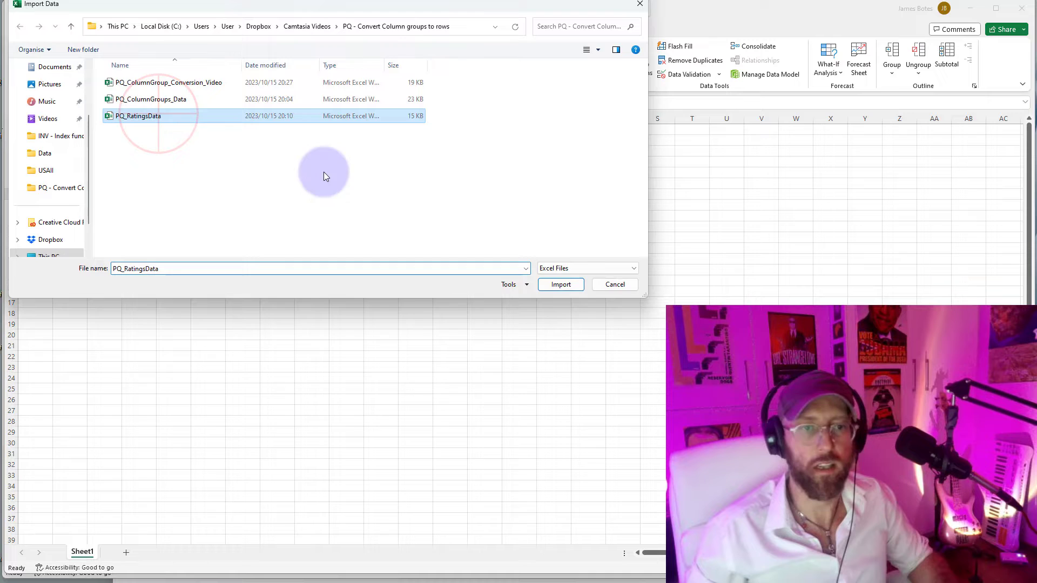
click(561, 284)
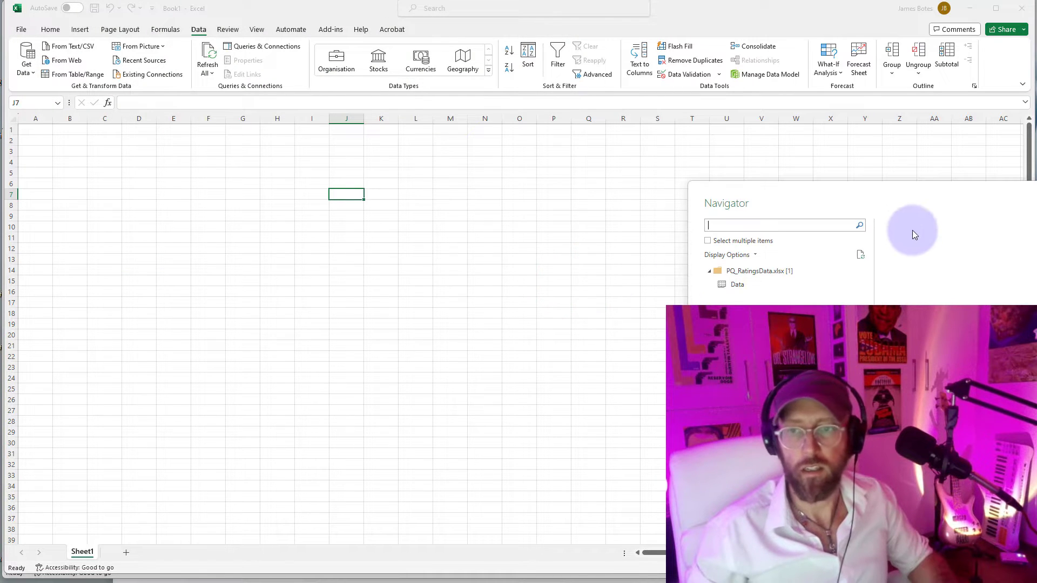
click(737, 284)
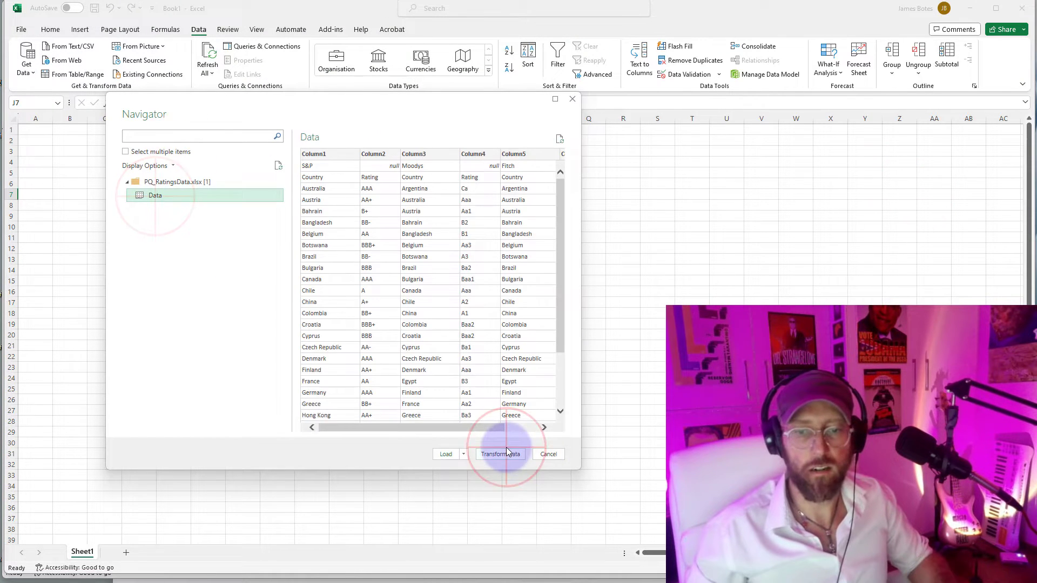
click(500, 455)
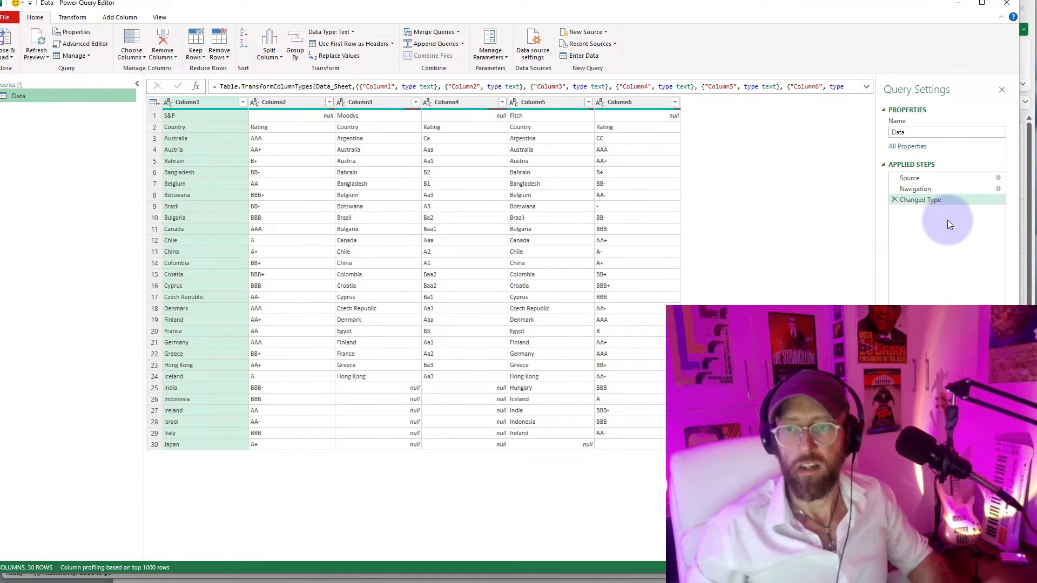
mouse_move(781, 235)
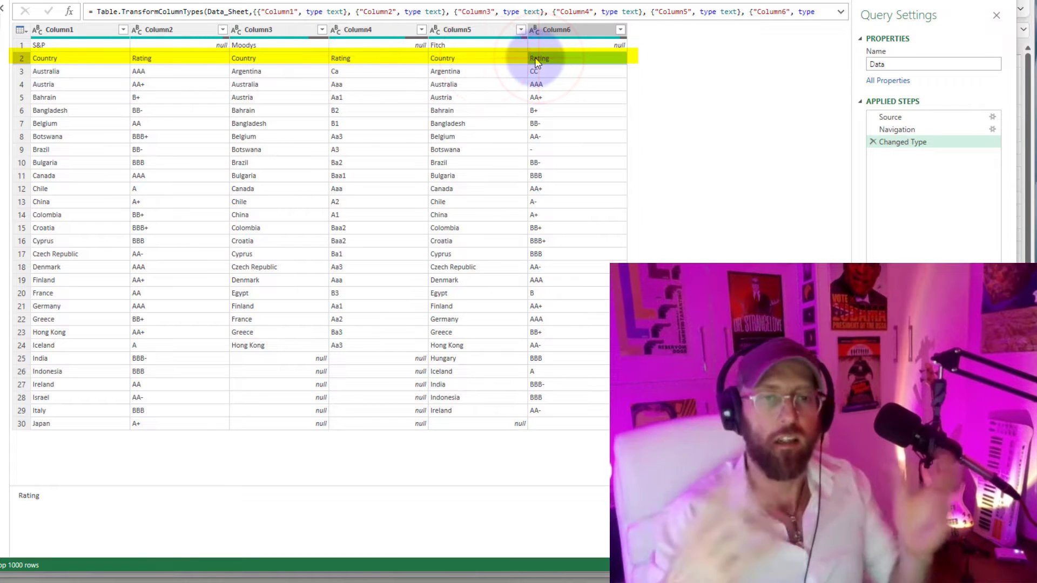
mouse_move(109, 90)
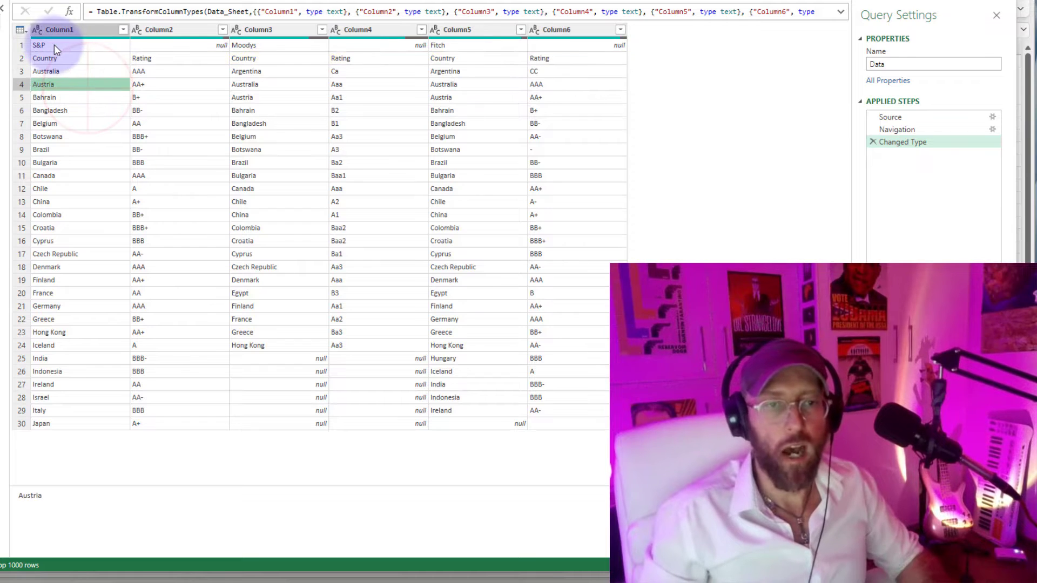
click(39, 45)
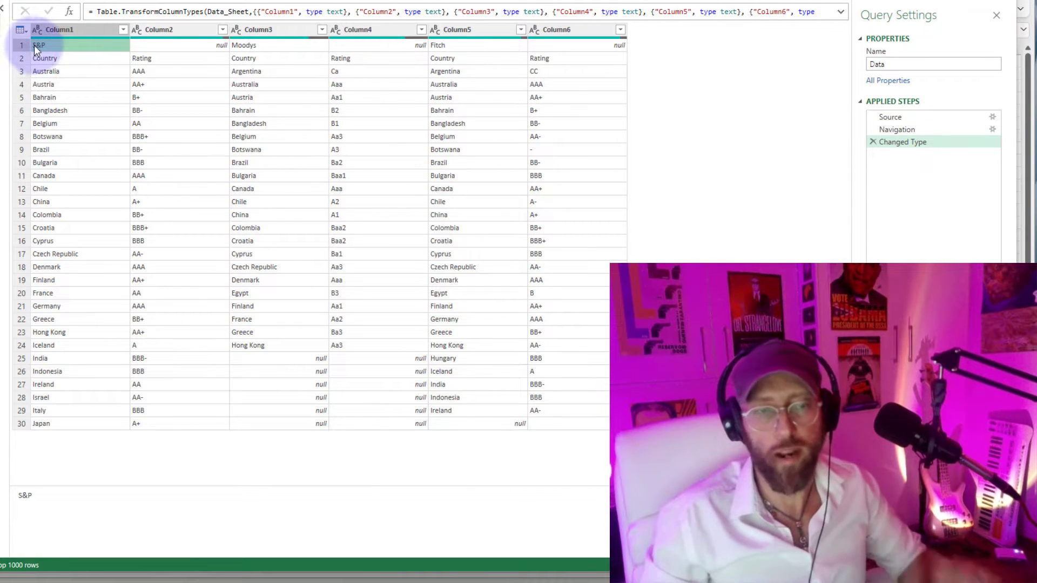
mouse_move(228, 45)
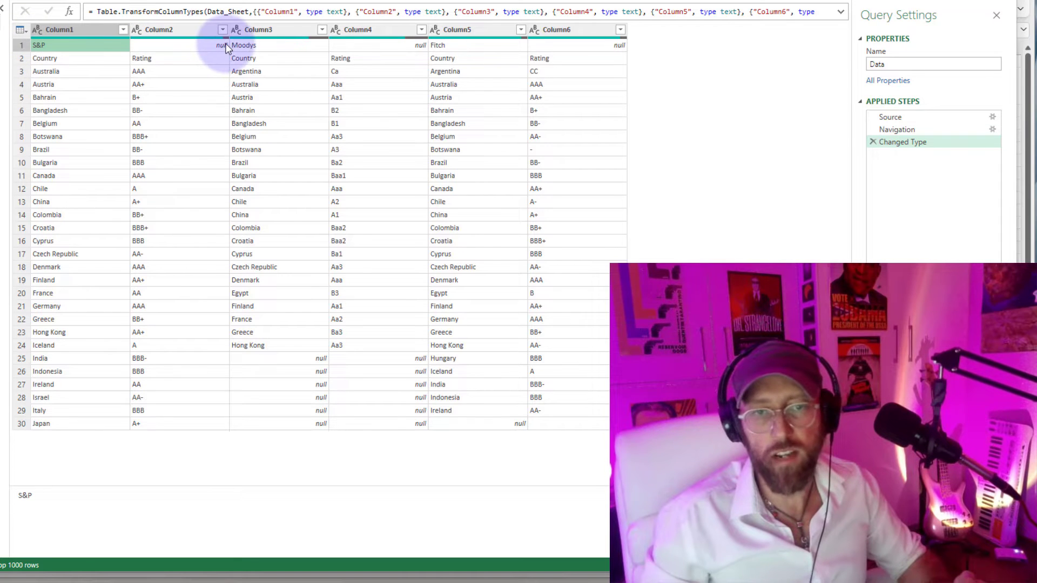
mouse_move(514, 61)
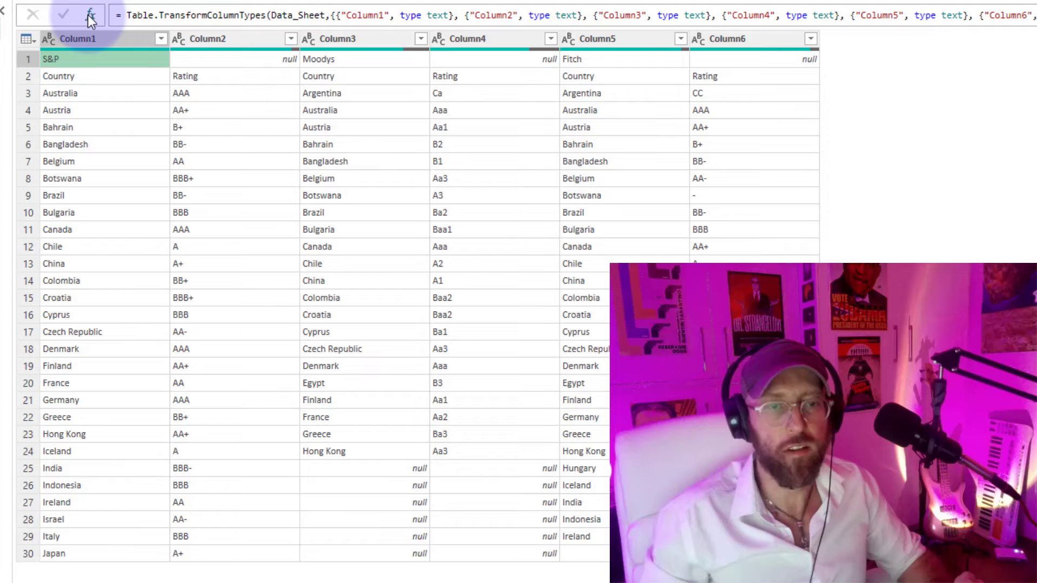
Add a custom step after Changed Type that picks its second row as a record with {1}.
click(63, 14)
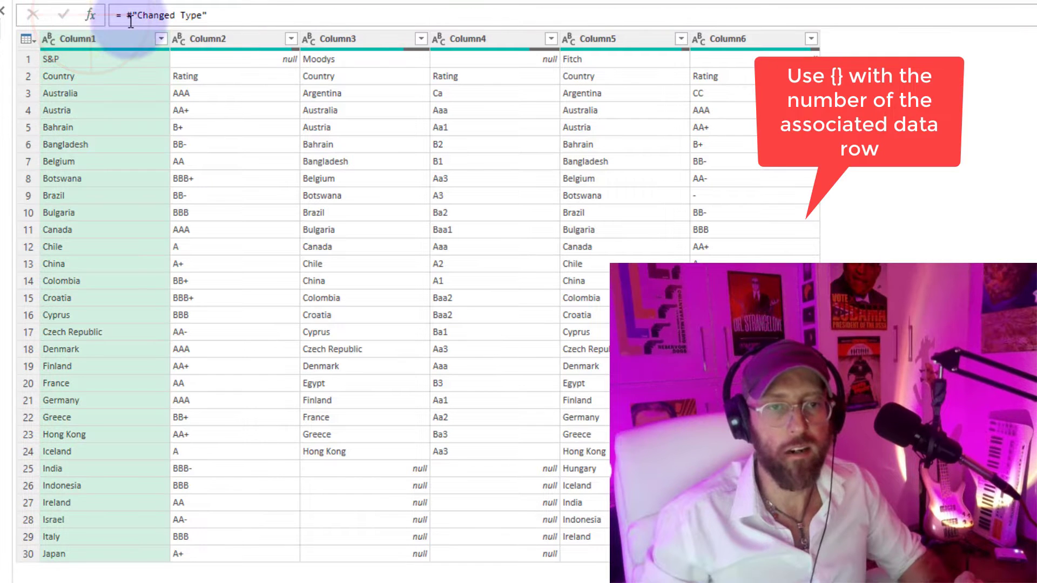
click(166, 15)
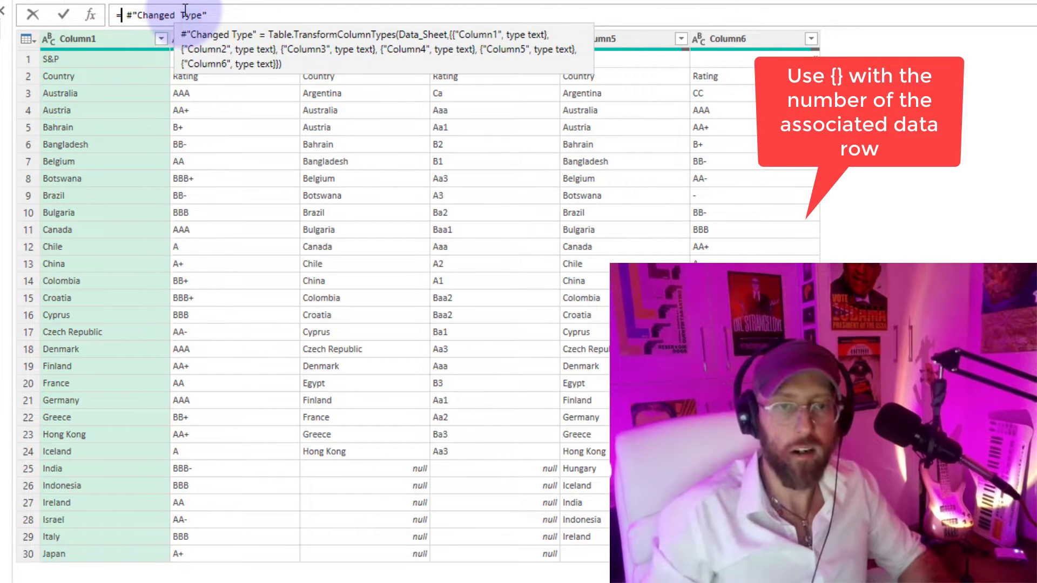
text({})
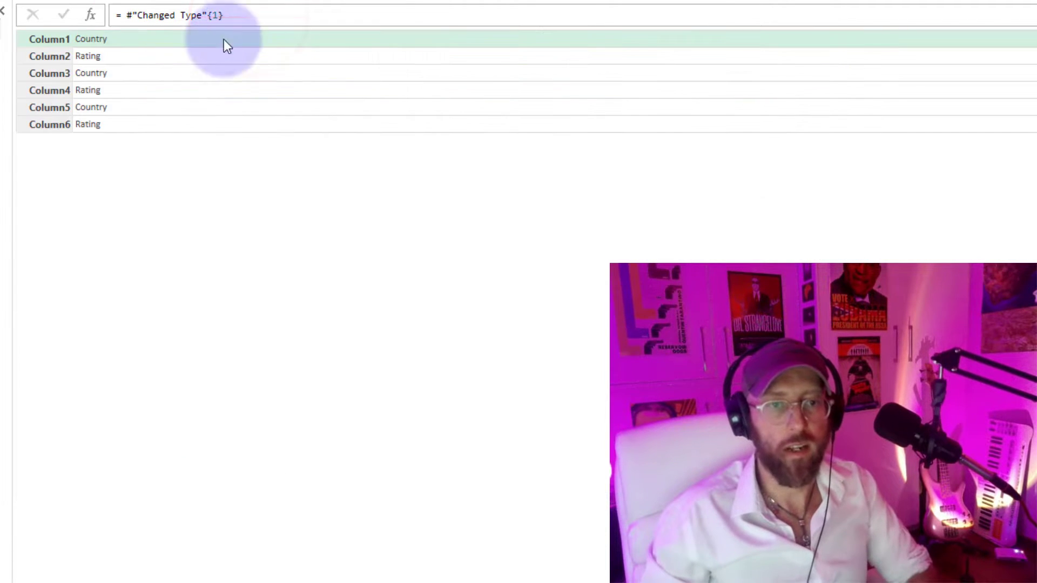
Wrap that row in Record.ToList and List.Distinct to yield the header names Country and Rating.
click(91, 72)
text( reoc)
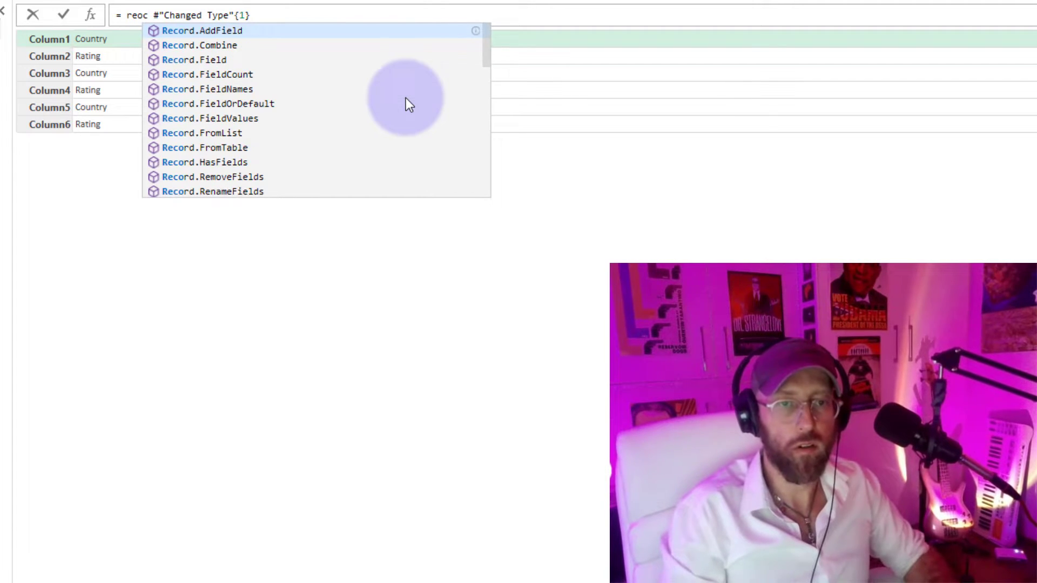
text(rd)
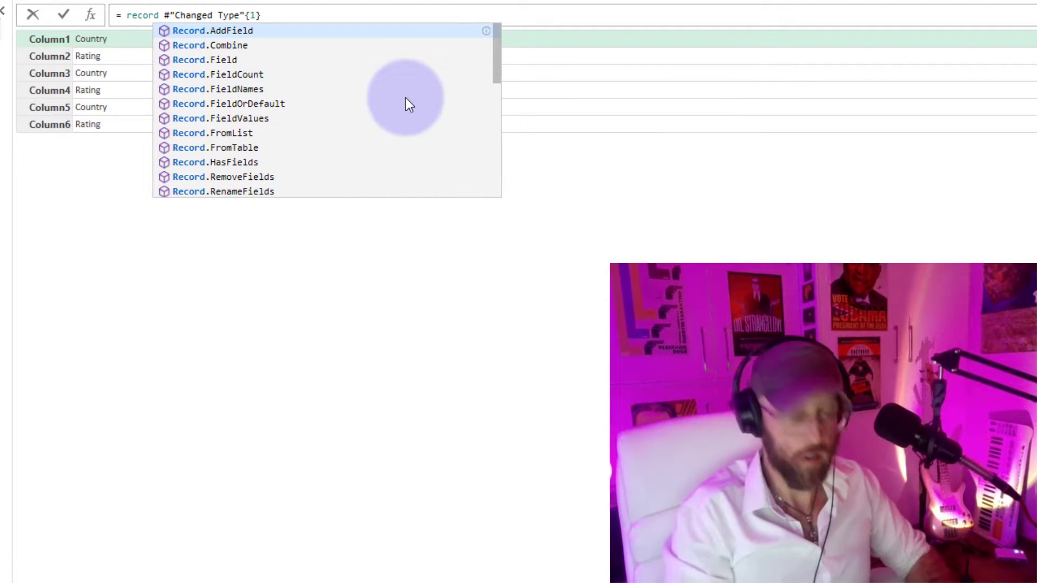
text(Record.ToList()
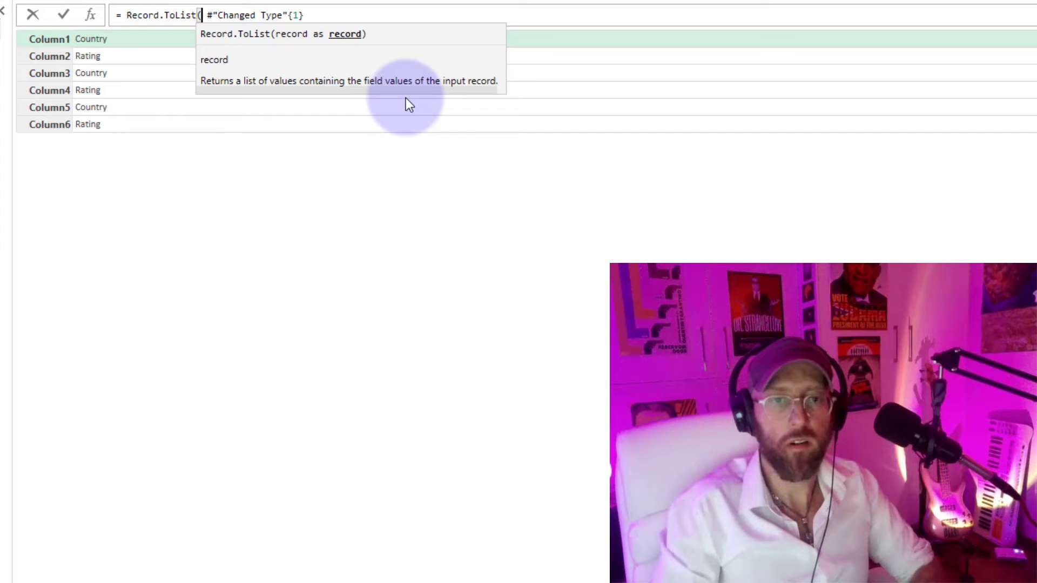
key(Return)
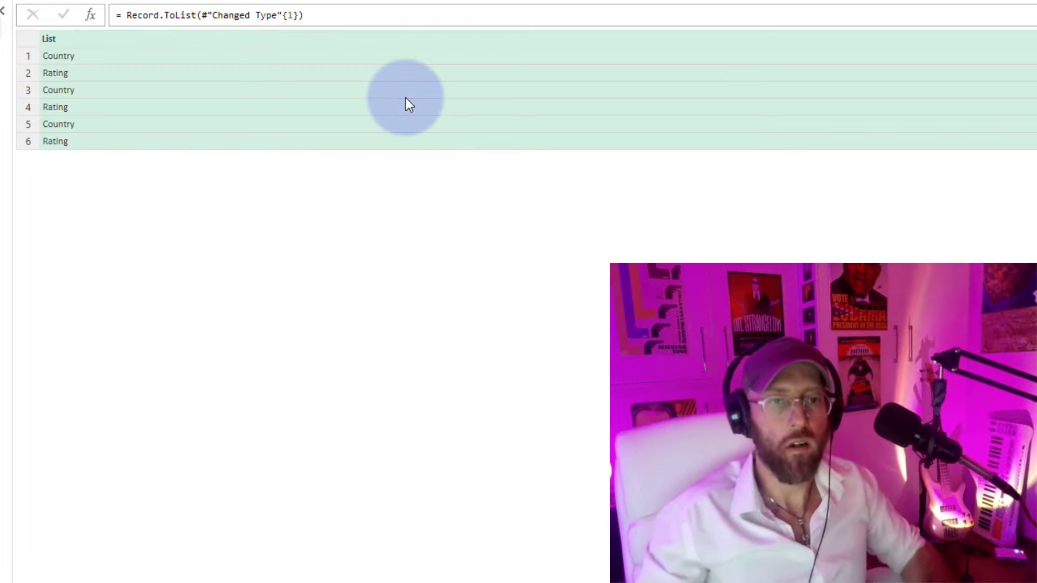
mouse_move(83, 65)
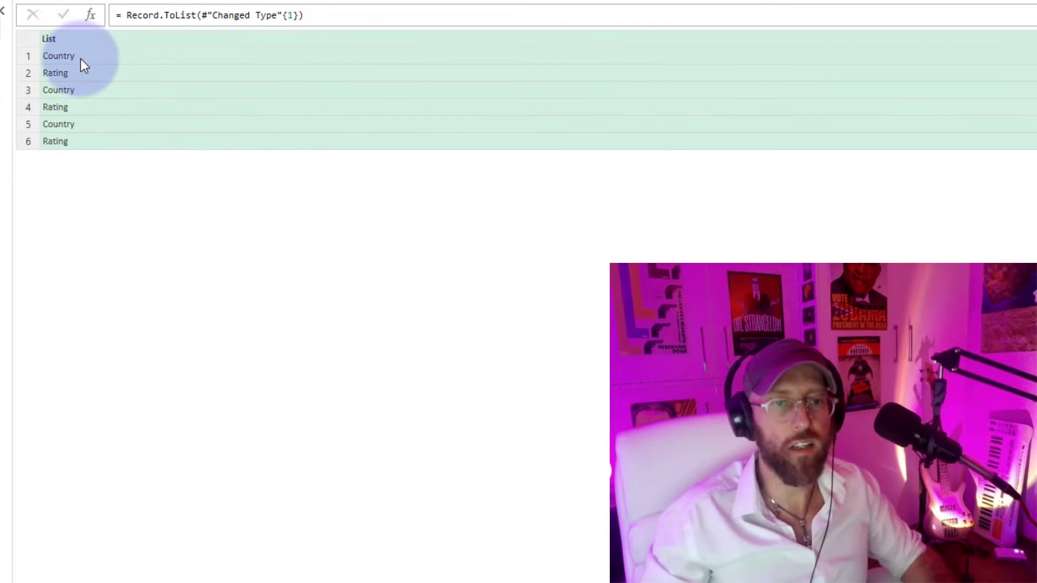
click(58, 123)
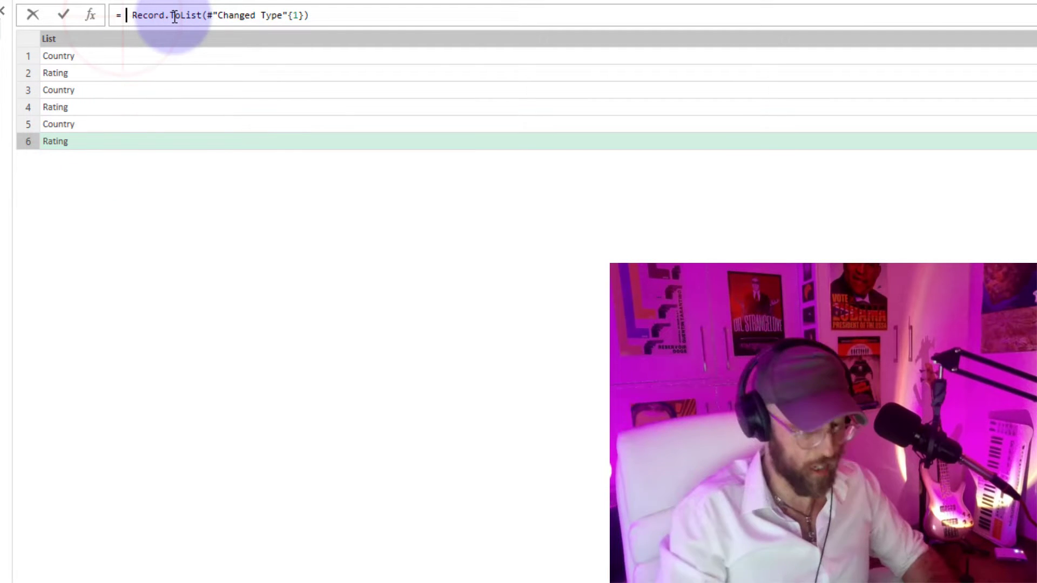
text(listd)
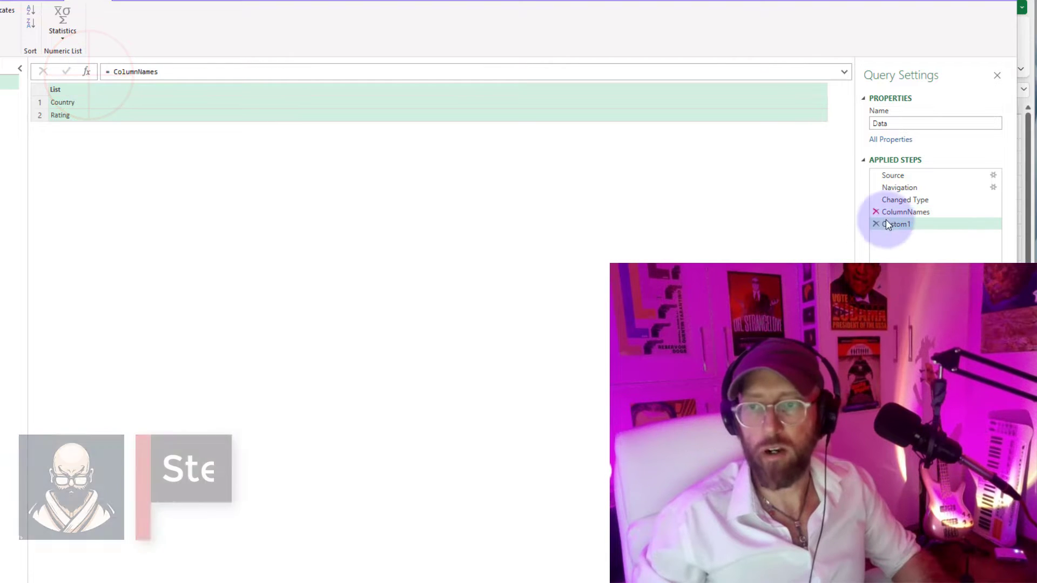
mouse_move(905, 199)
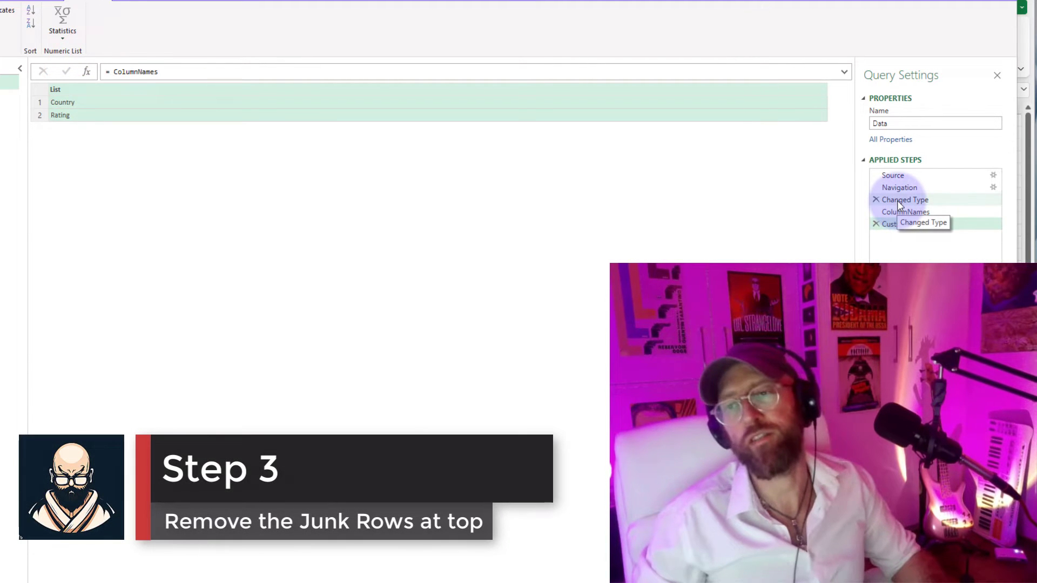
Replace Custom1's formula with Table.Skip(#"Changed Type",2) so the table starts at Australia.
click(905, 199)
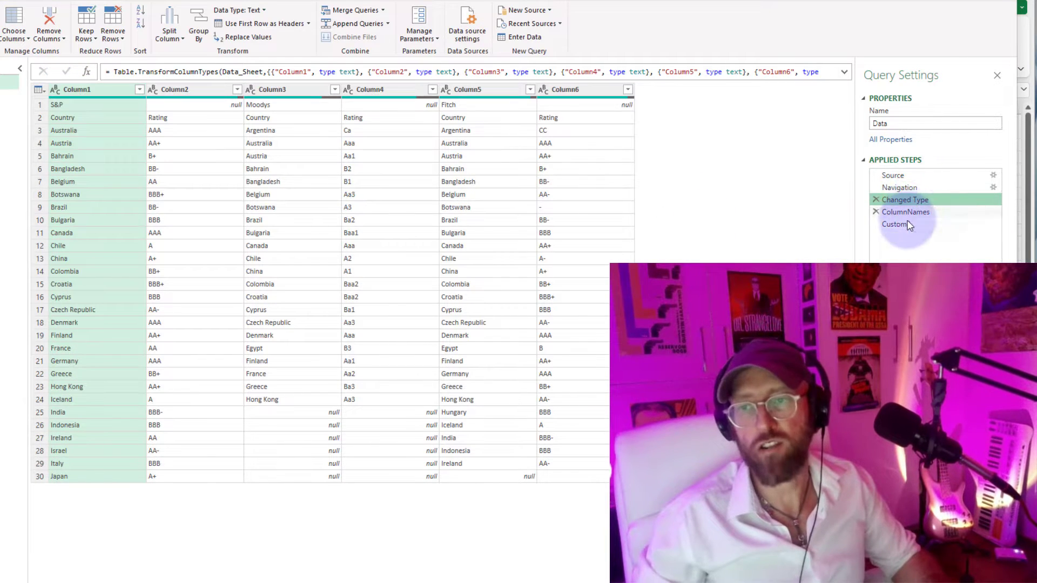
click(897, 224)
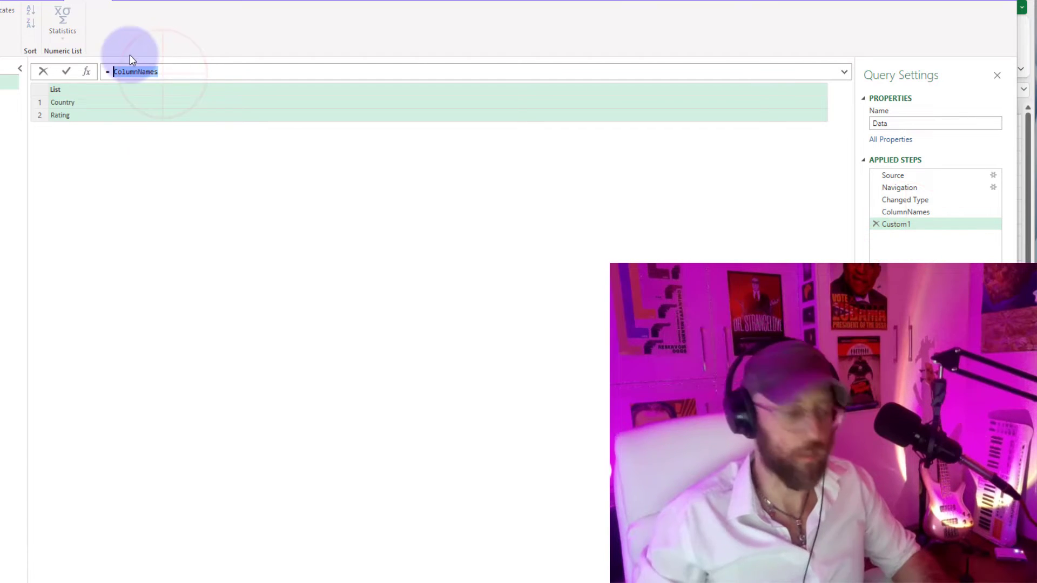
click(905, 199)
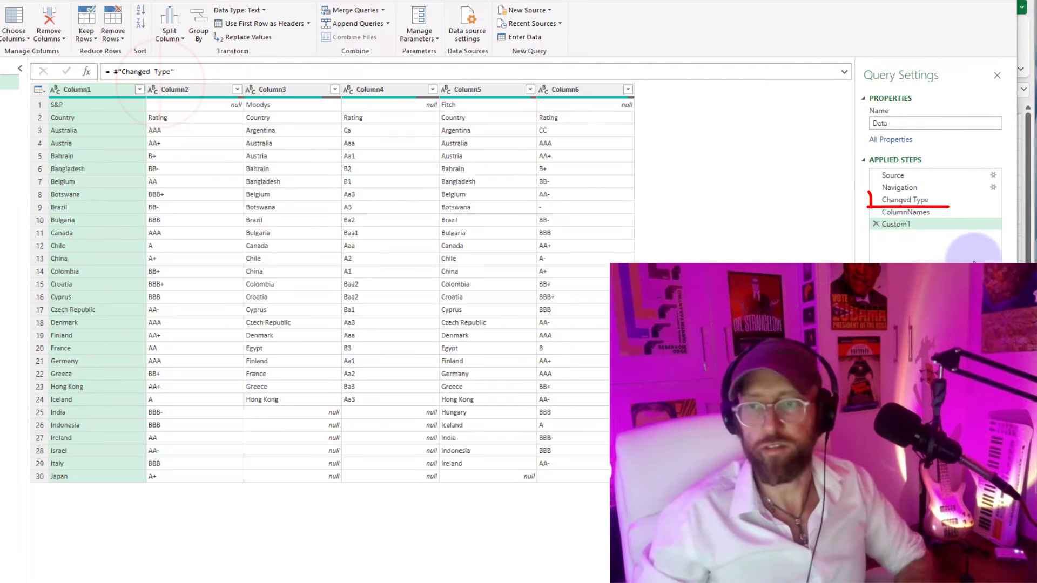
click(905, 200)
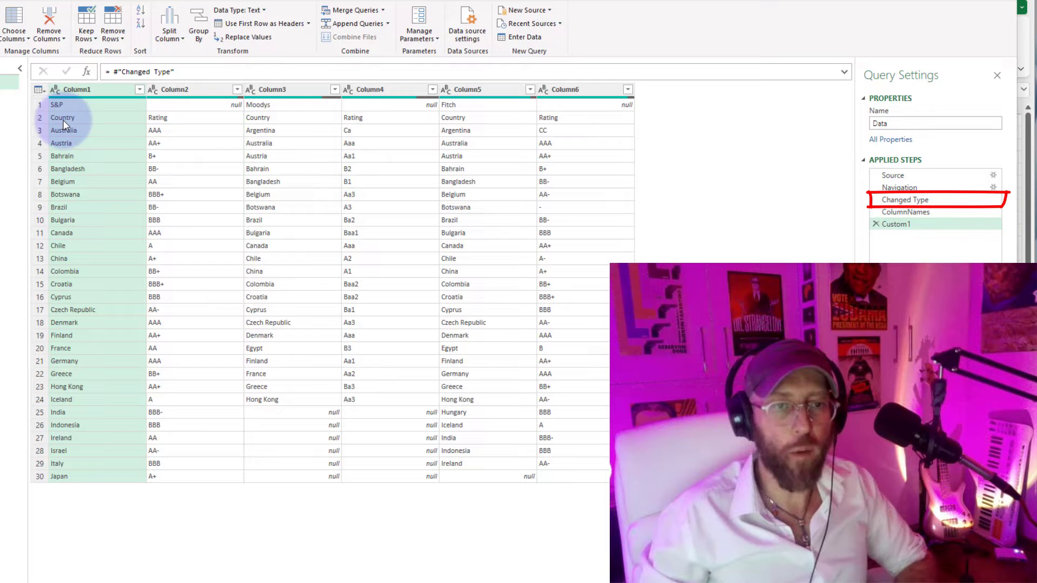
click(40, 104)
text(Table.Skip)
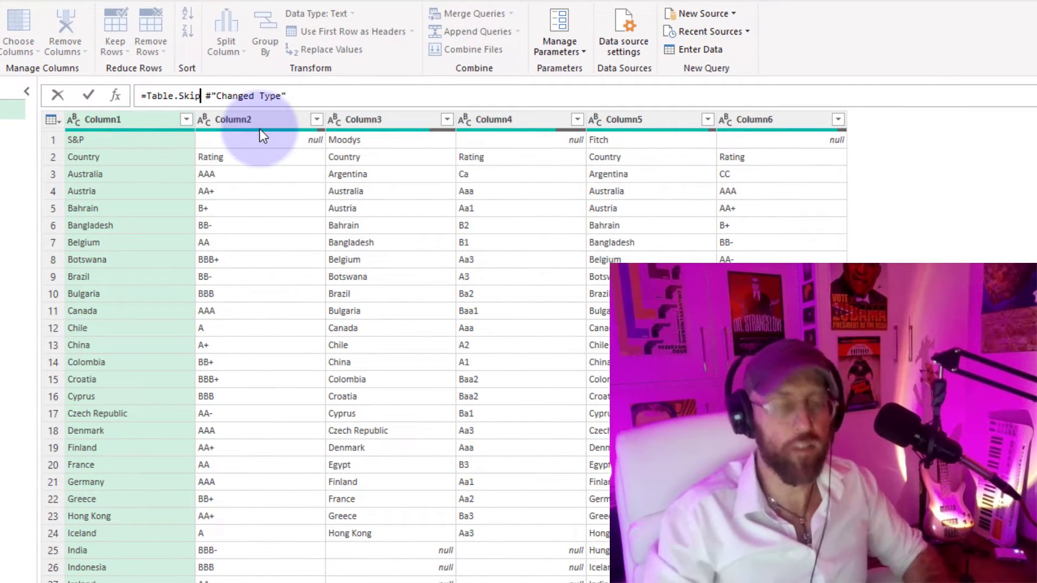
text(()
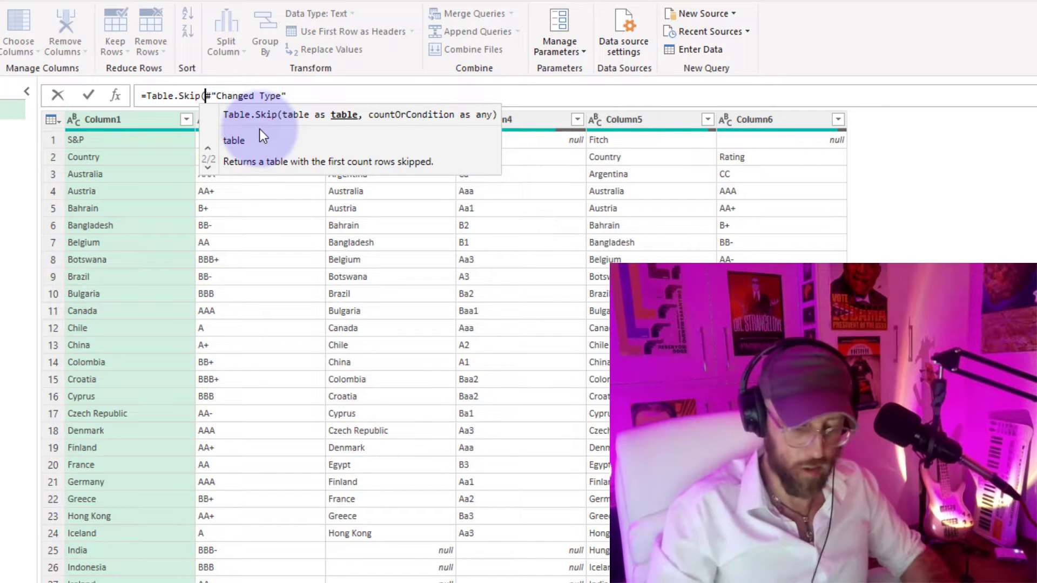
text(,2))
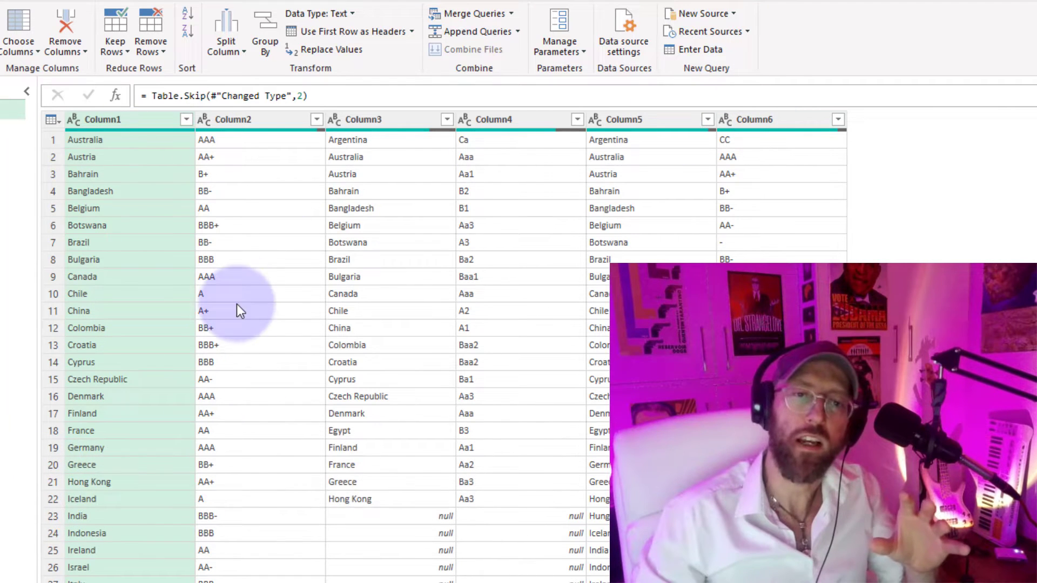
mouse_move(717, 202)
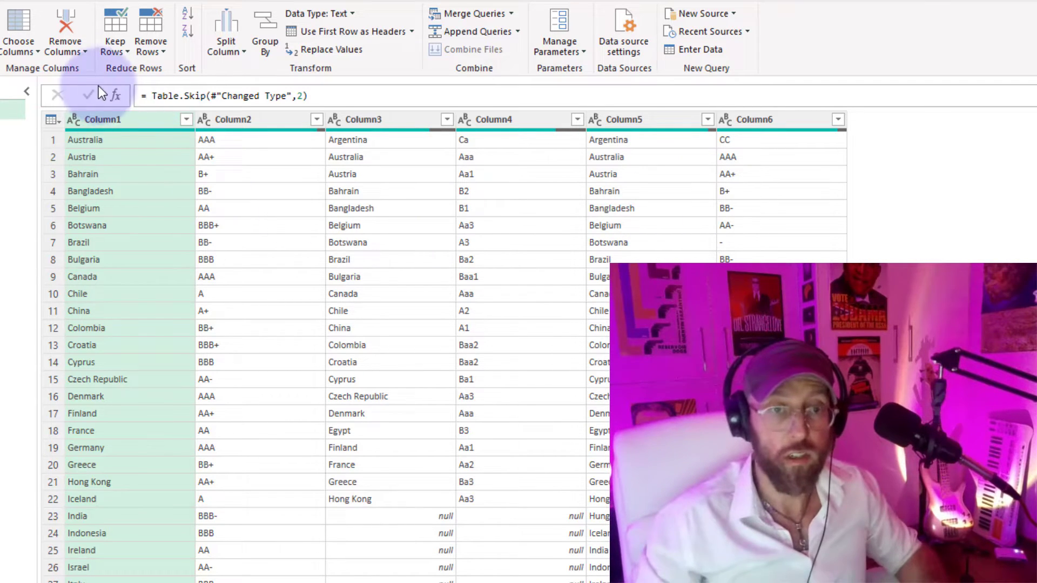
Wrap the skipped table in Table.ToColumns and preview the countries and ratings lists.
text(=tablet)
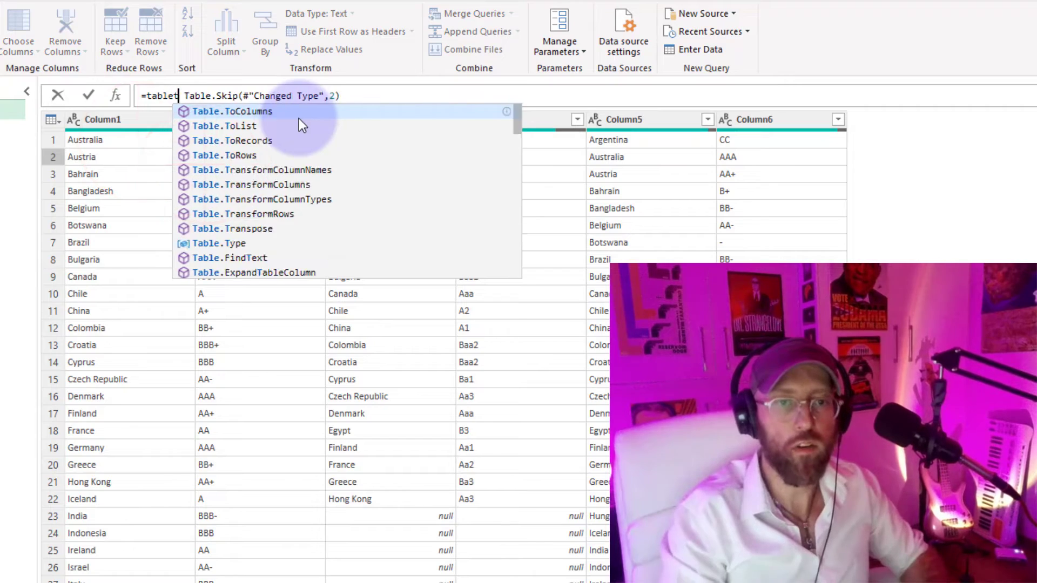
click(232, 112)
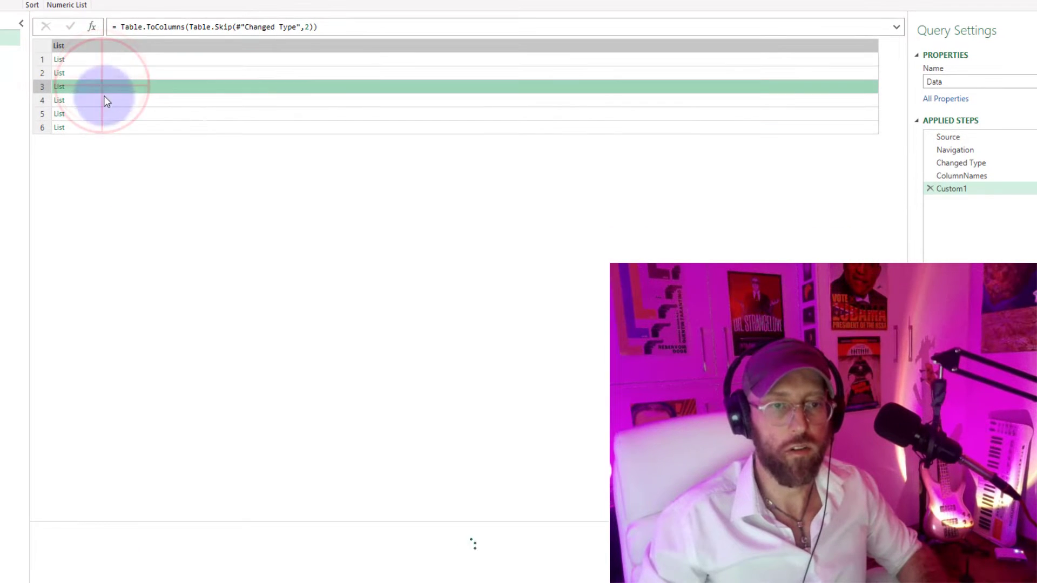
click(58, 87)
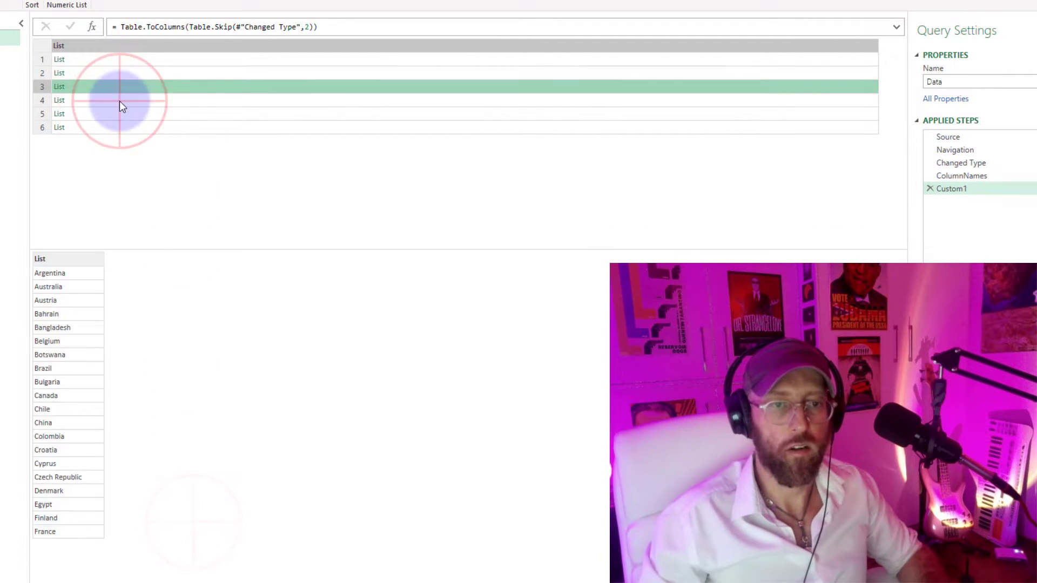
click(59, 128)
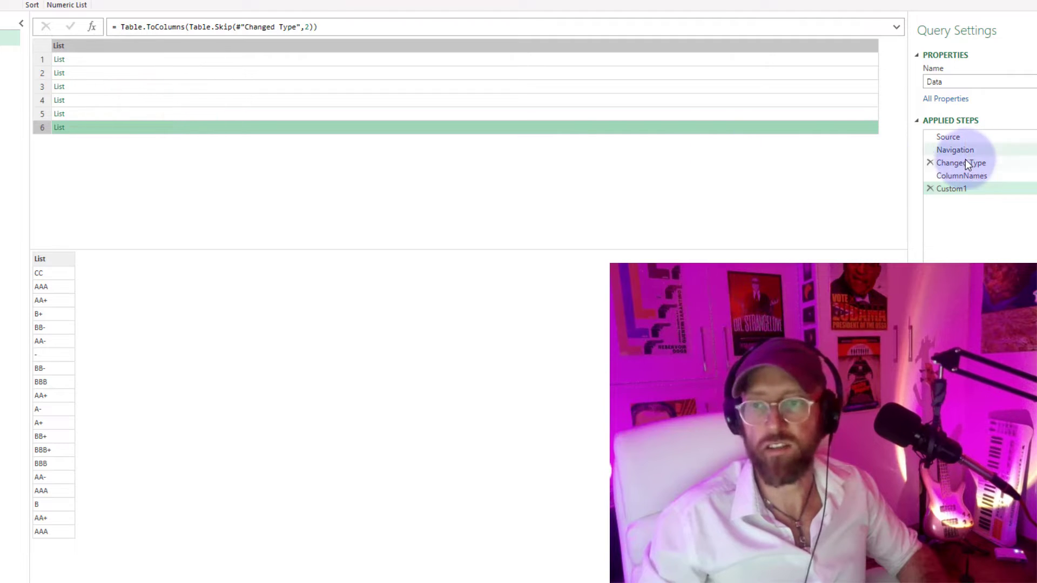
Review the raw sheet at the Navigation step and the table at Changed Type.
click(961, 163)
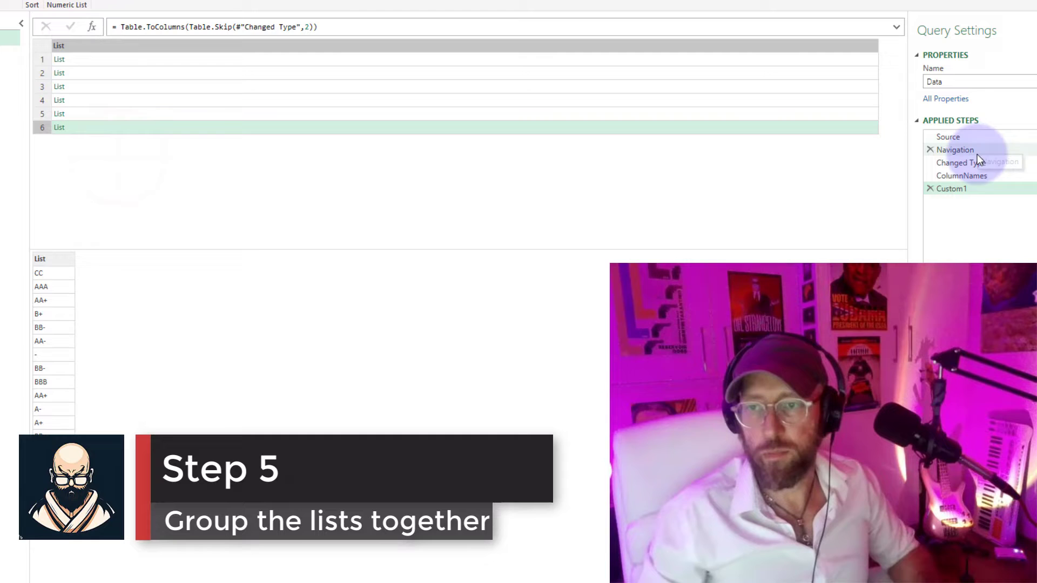
click(961, 163)
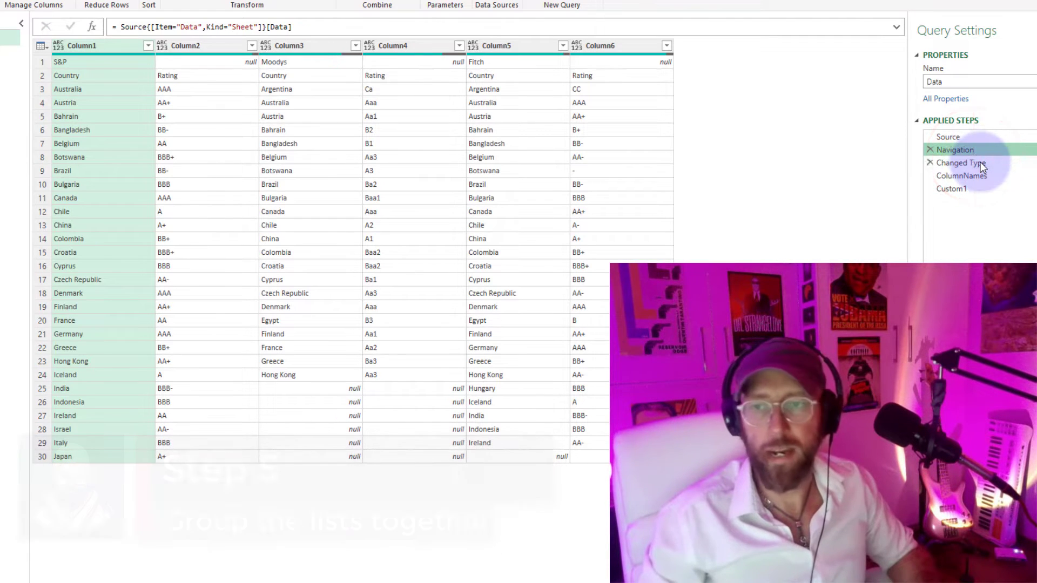
click(960, 163)
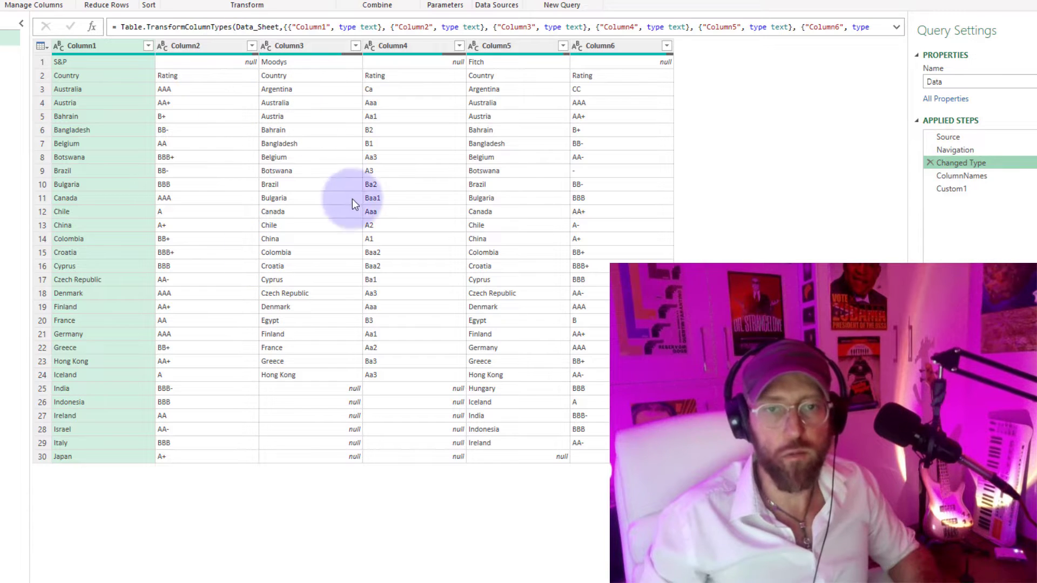
mouse_move(95, 84)
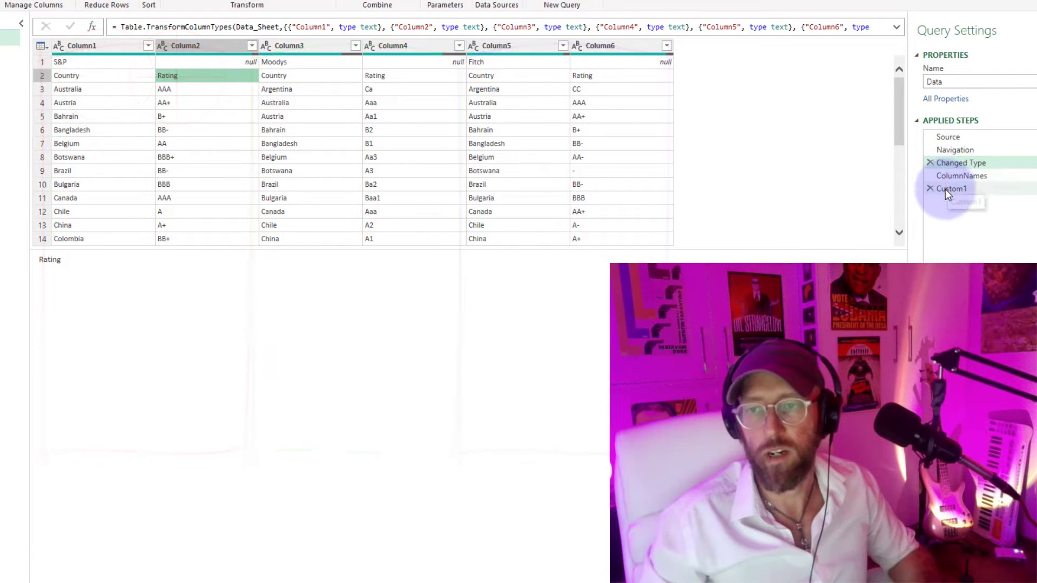
Wrap the column lists in List.Split(…,2) to group them into three country-rating pairs.
click(953, 188)
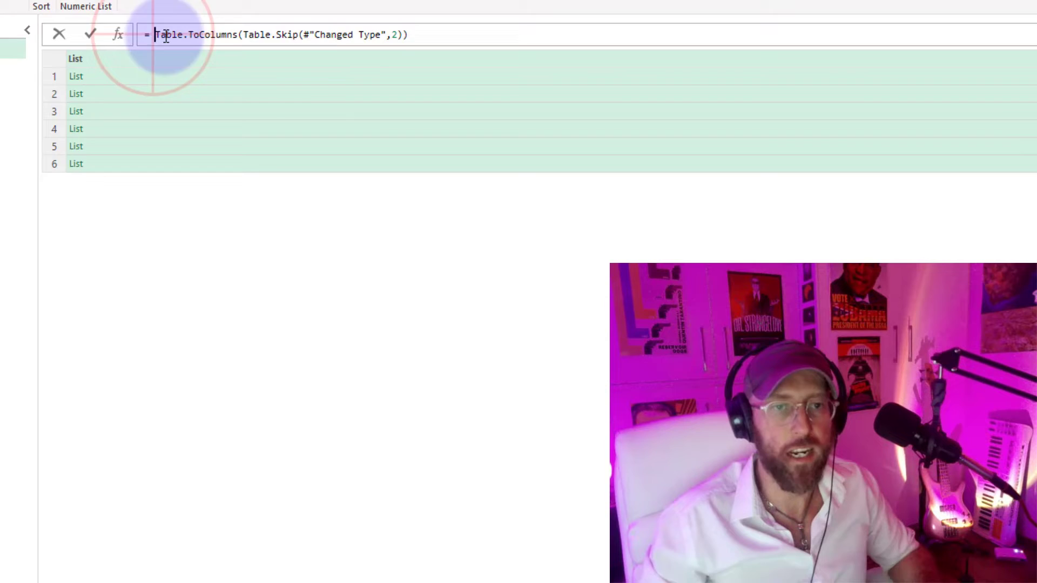
text(lists)
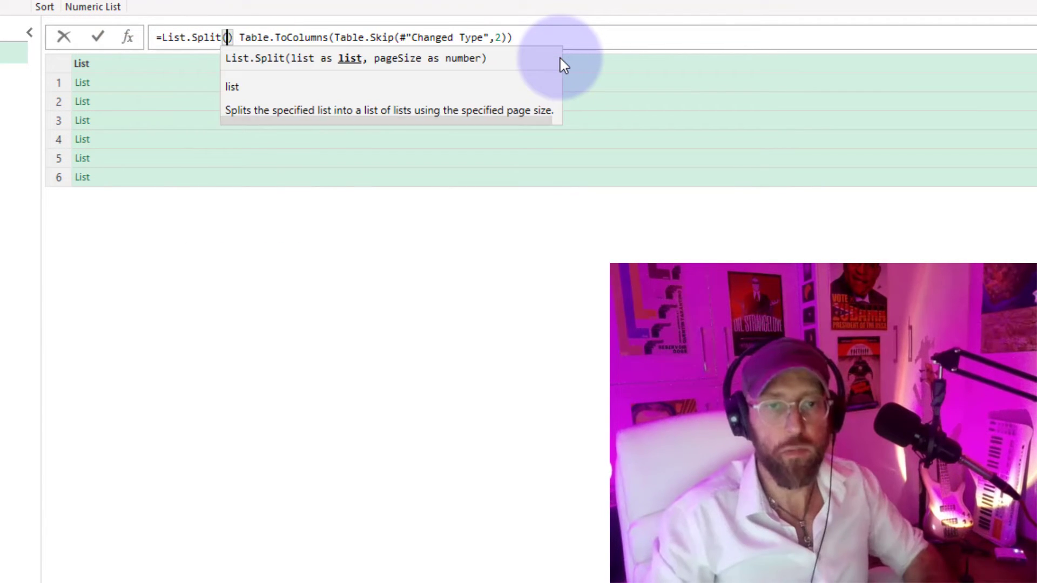
text(()
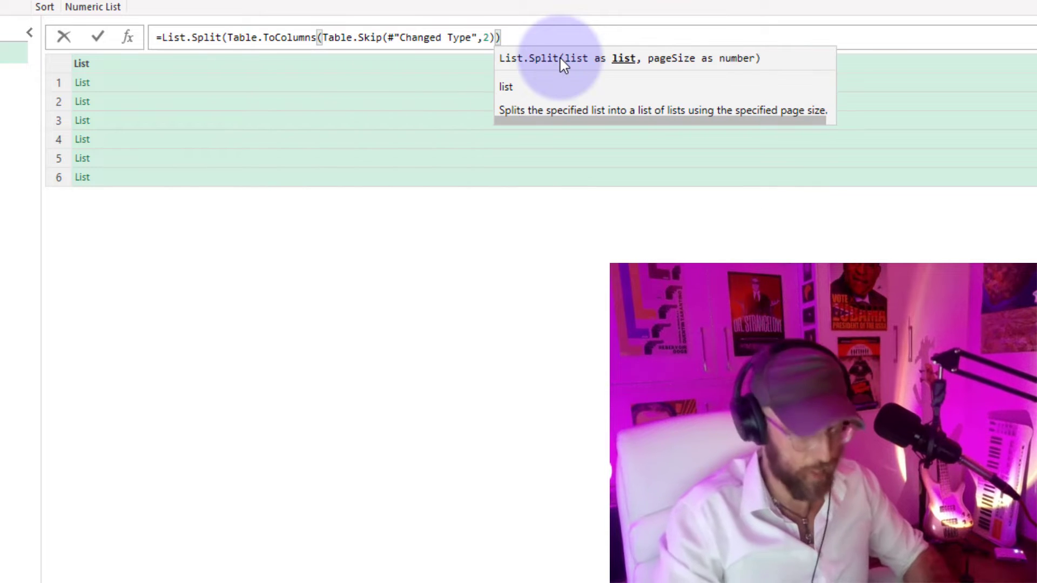
text(,2)
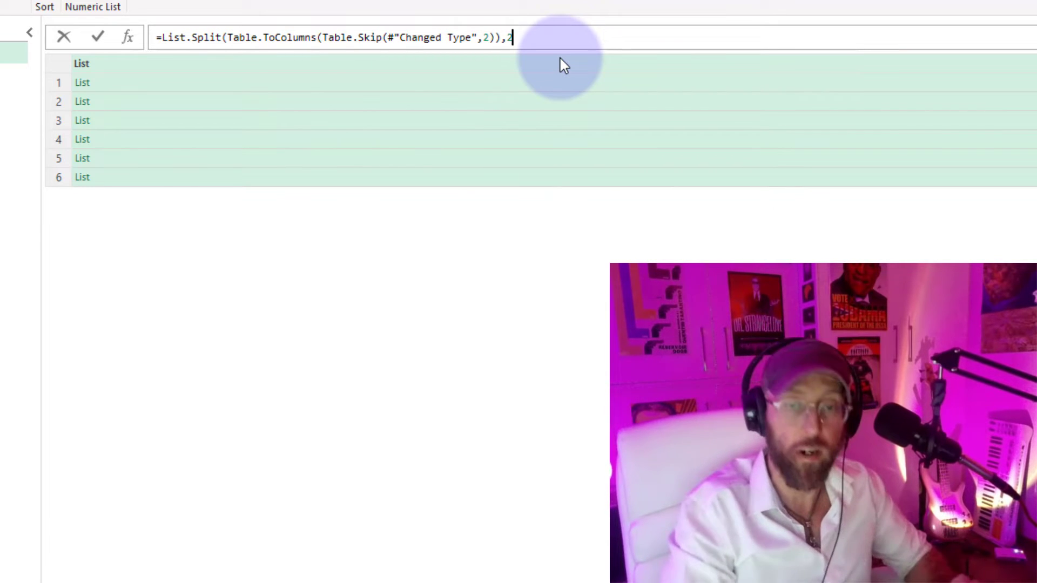
text())
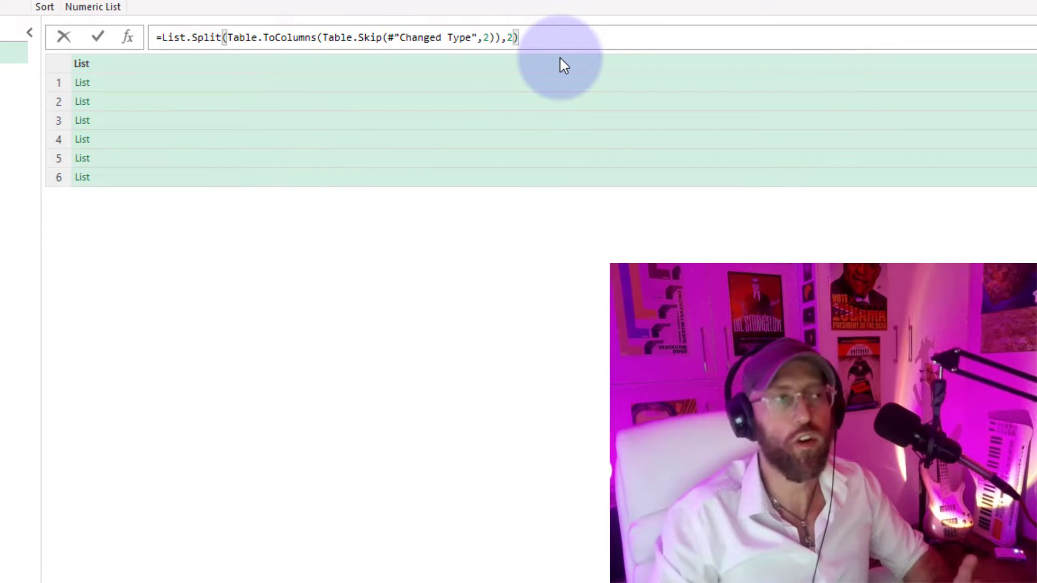
key(Return)
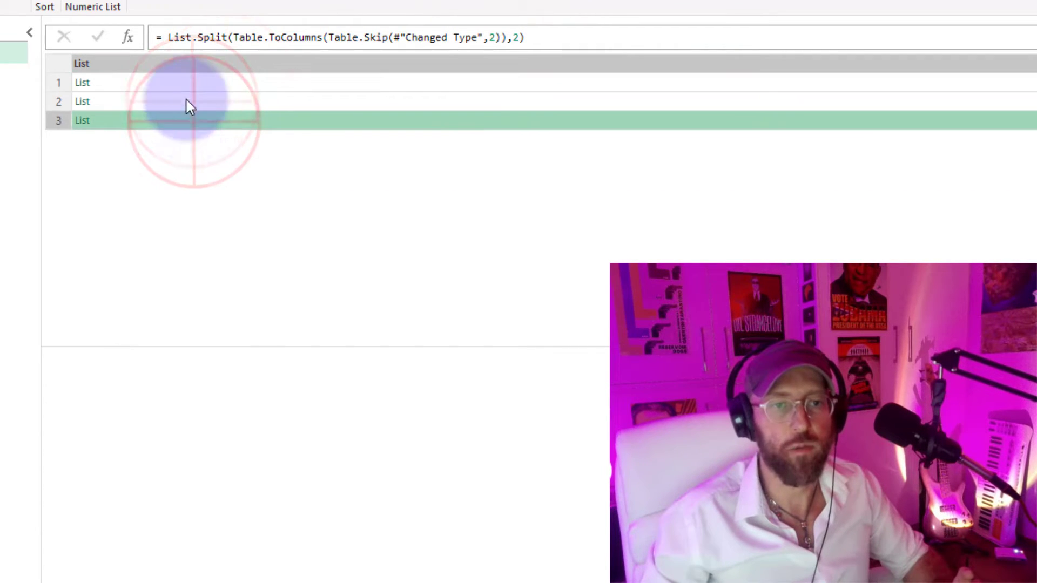
Preview the grouped pairs of lists and start a List.Transform wrapper.
click(82, 101)
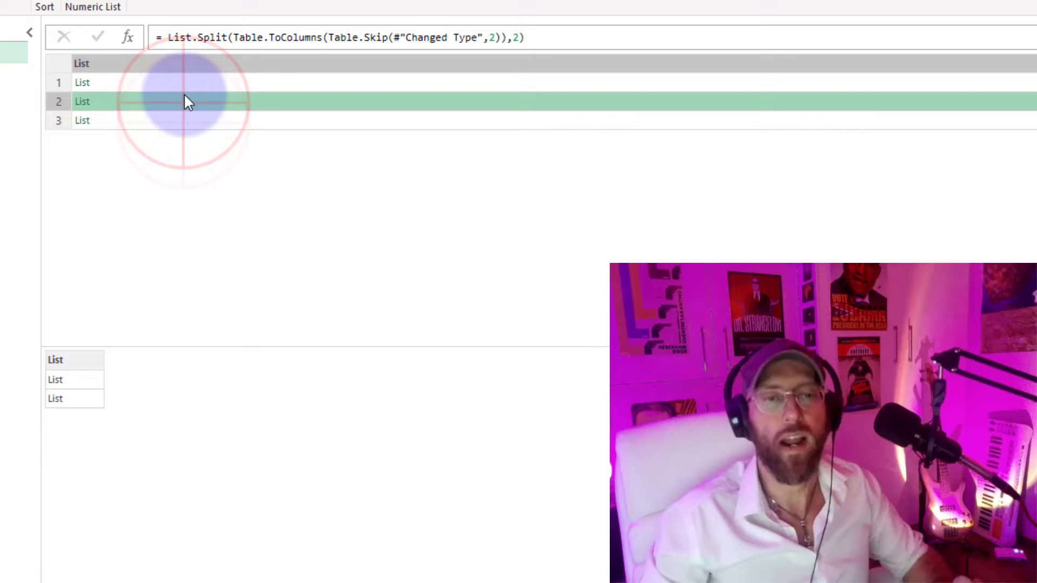
click(82, 82)
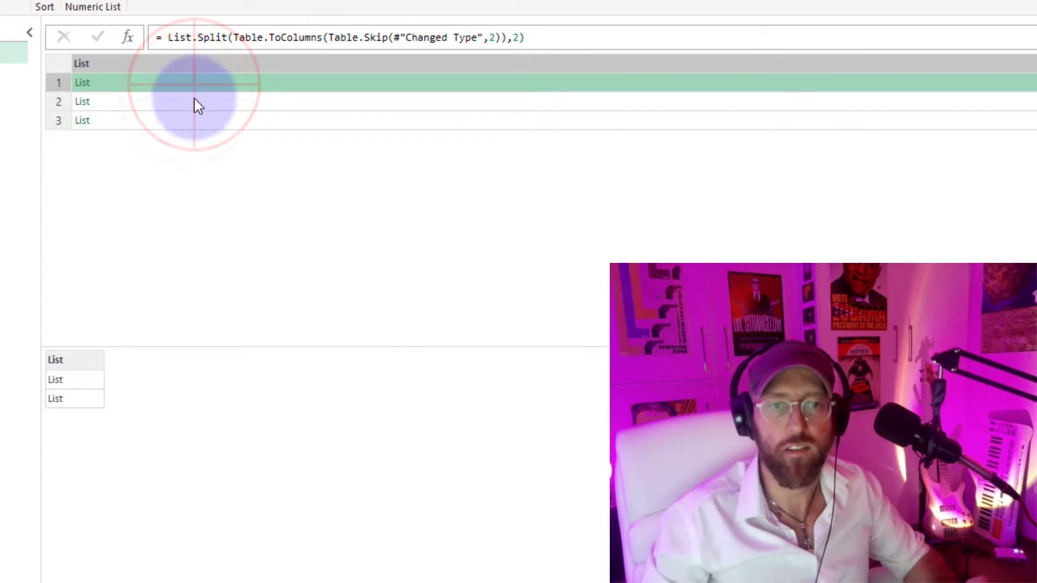
click(83, 102)
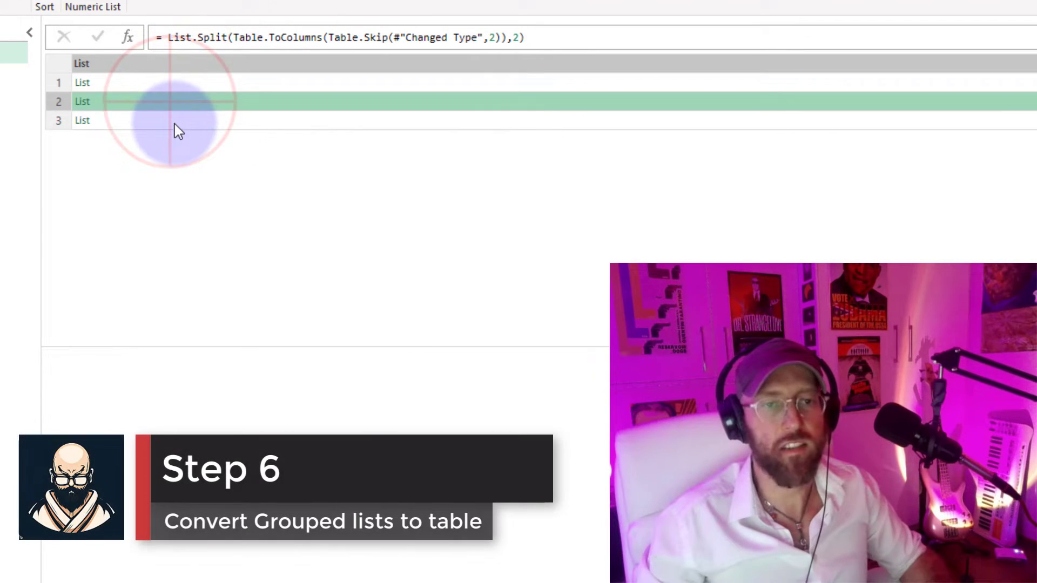
click(82, 120)
text( listtr)
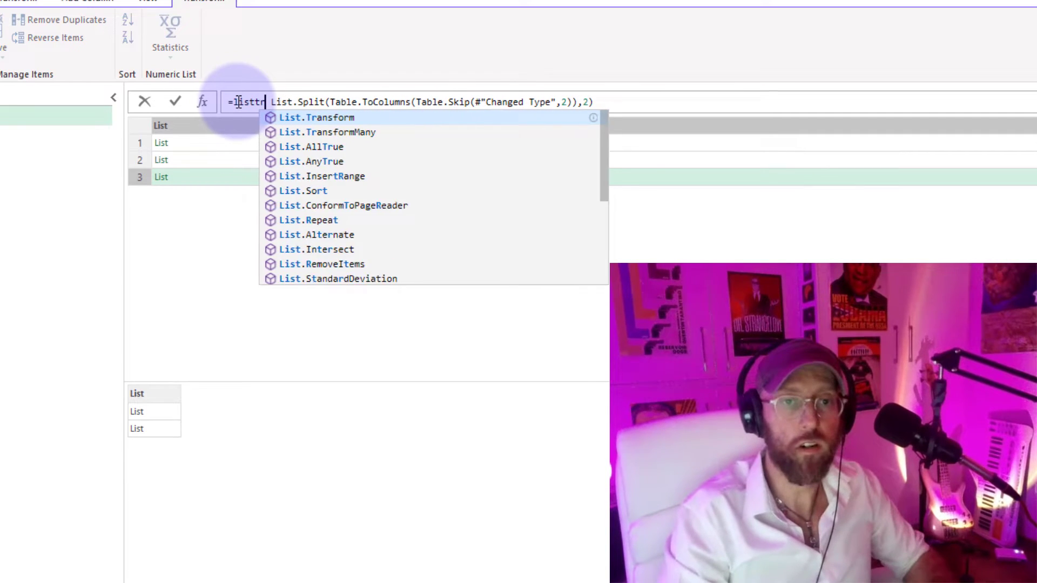
Wrap the pairs in List.Transform(…, each Table.FromColumns(_)) to build three tables.
click(316, 117)
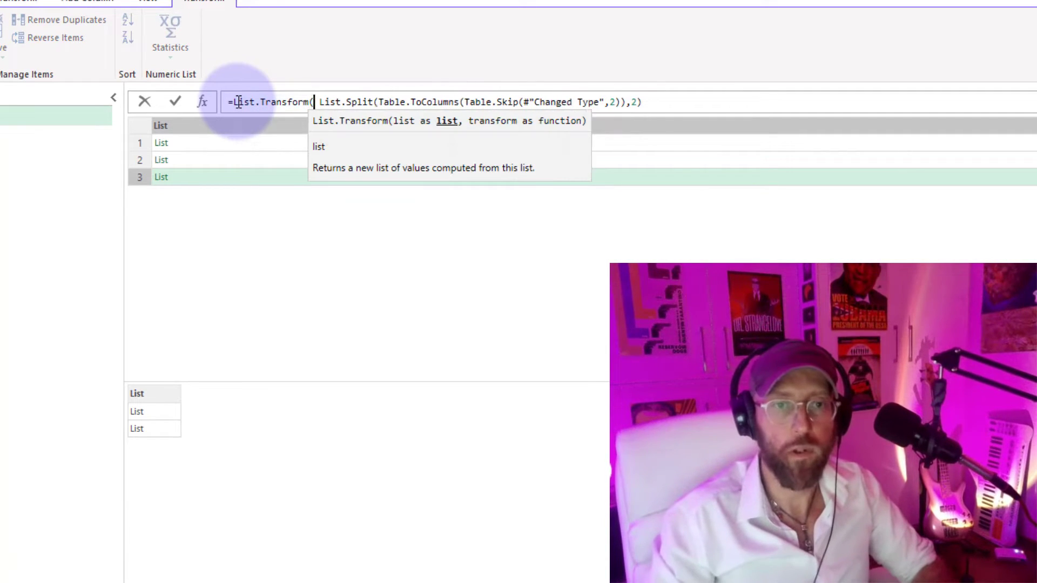
text(, each table)
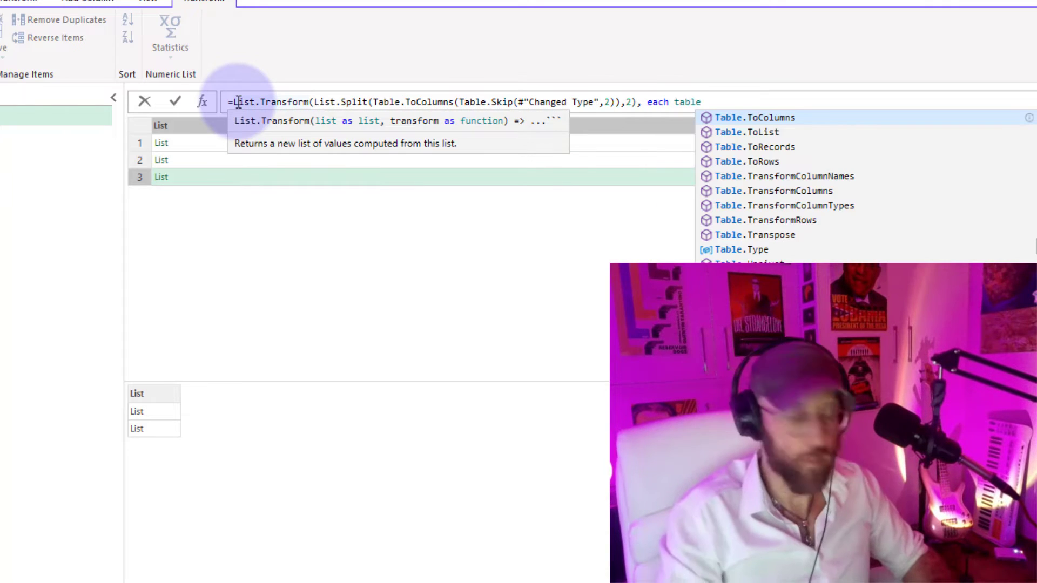
text(from)
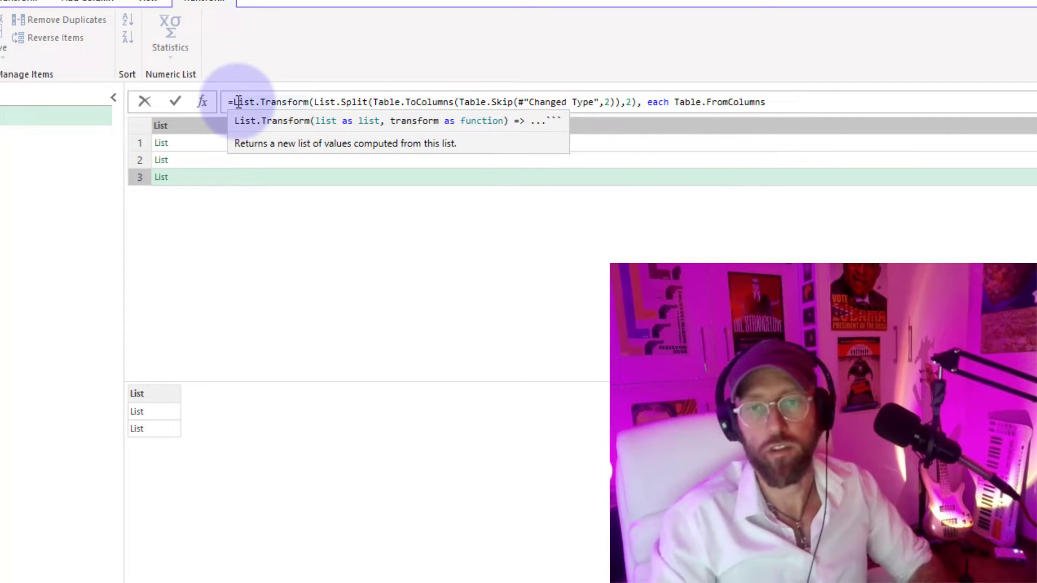
text((_)))
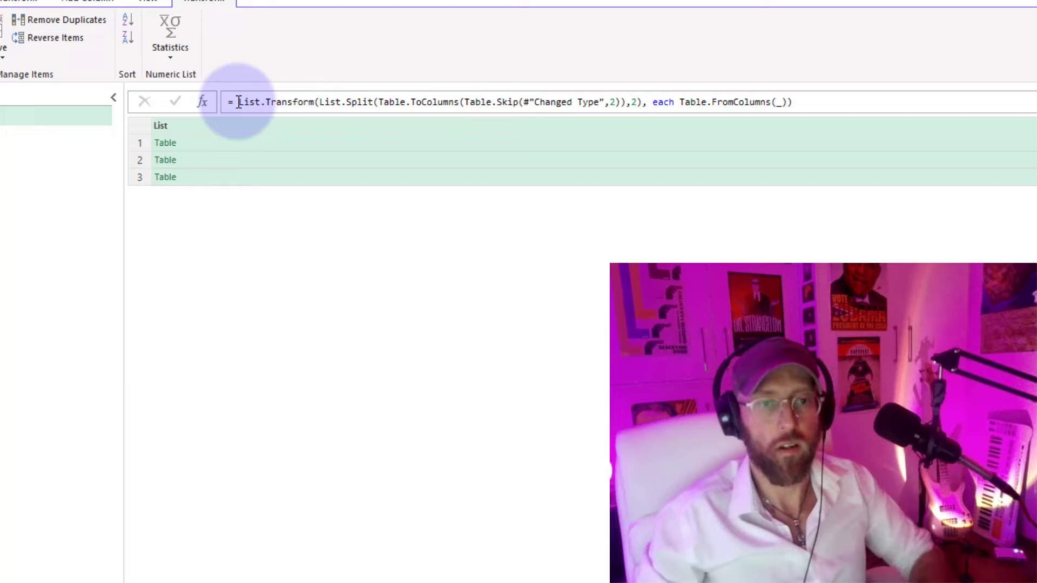
Preview each of the three country-and-rating tables in turn.
click(164, 142)
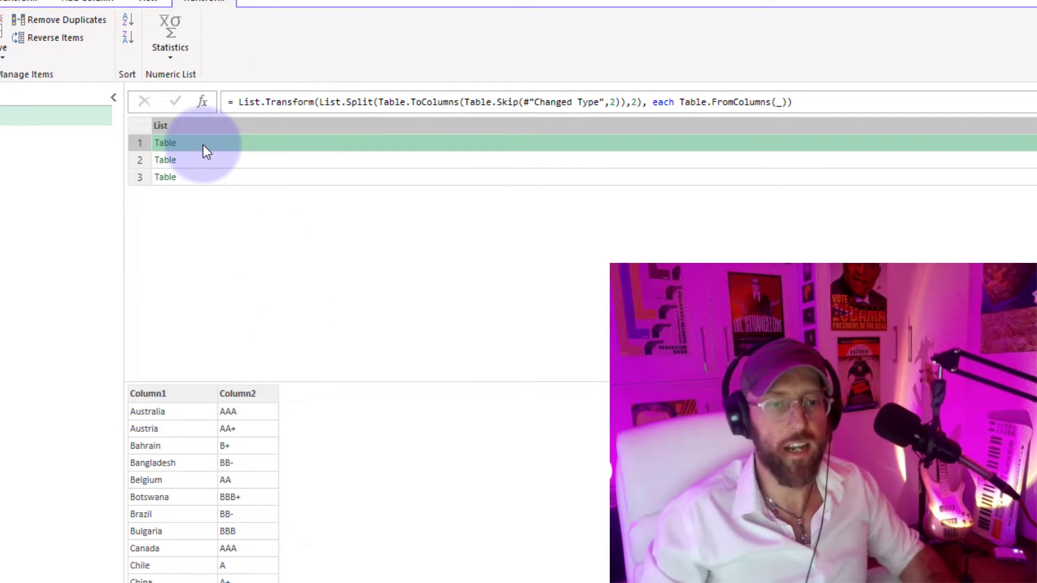
click(165, 160)
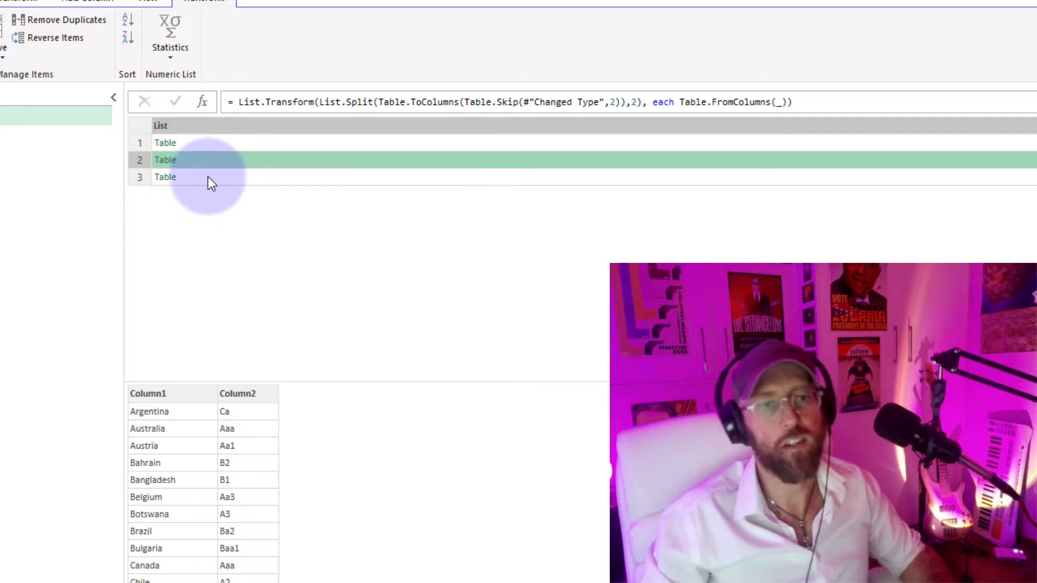
click(165, 176)
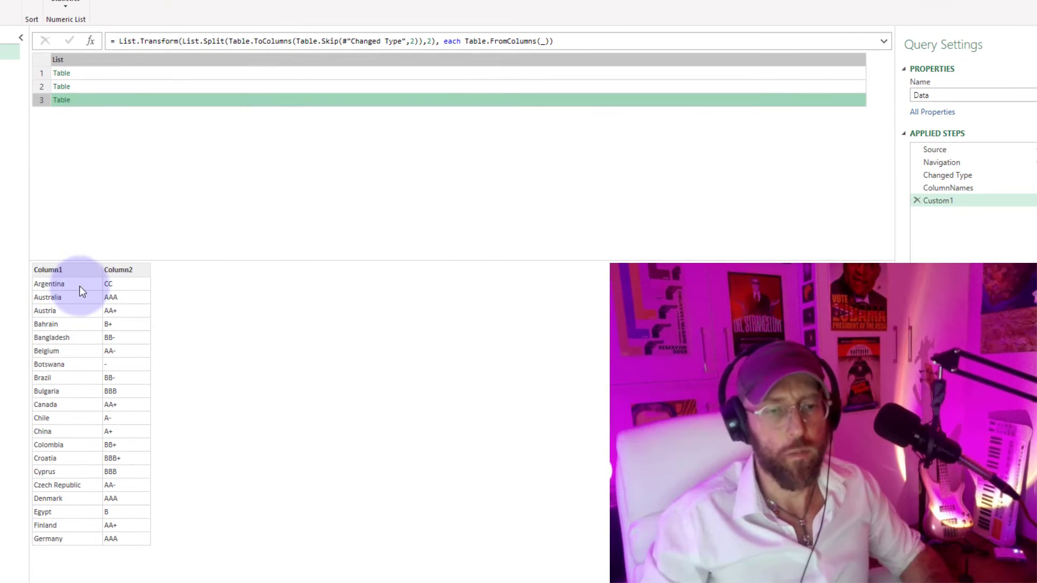
click(60, 73)
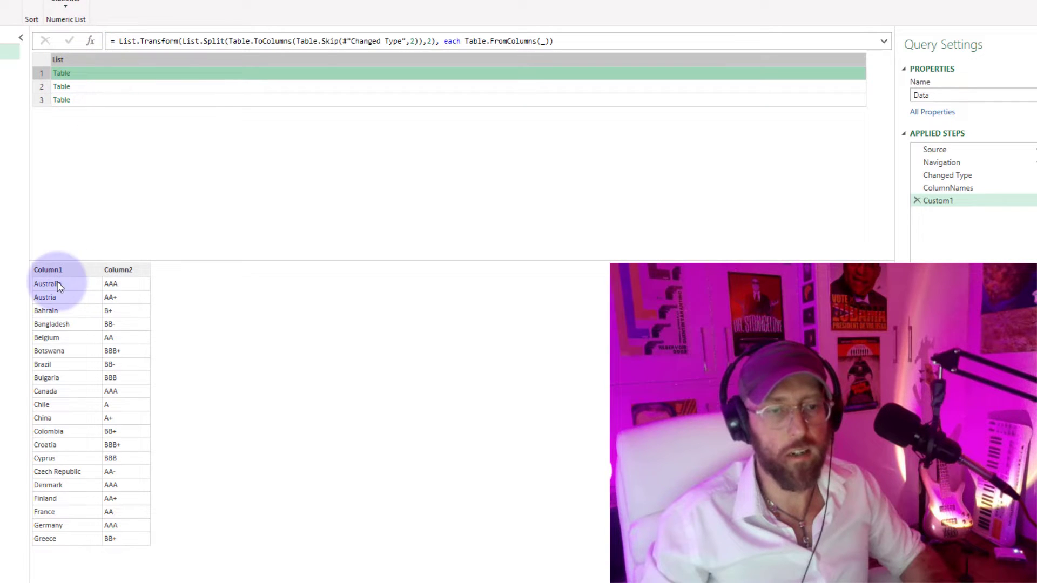
mouse_move(91, 266)
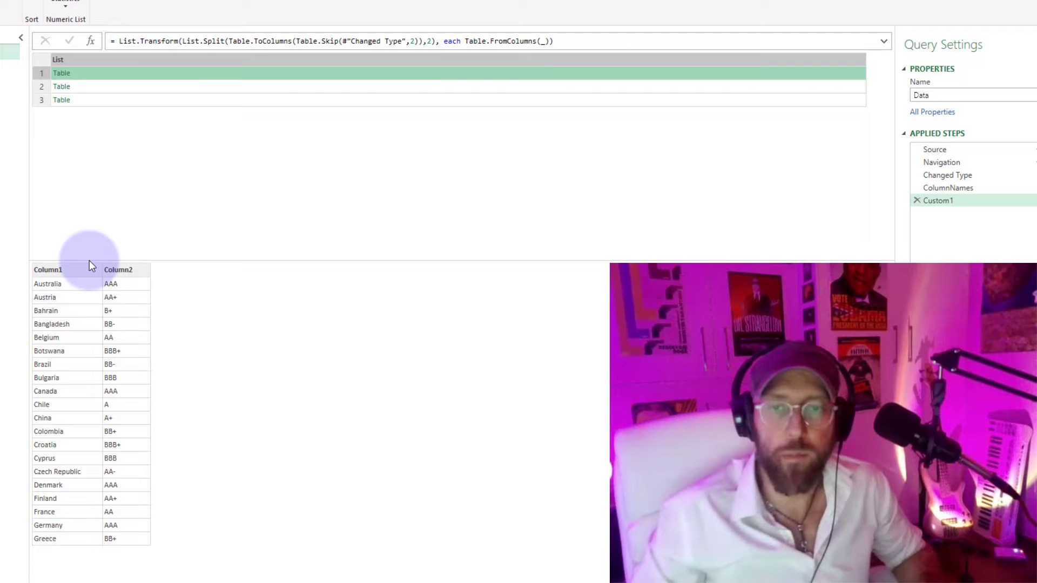
Pass ColumnNames as the second argument of Table.FromColumns for Country and Rating headers.
click(947, 187)
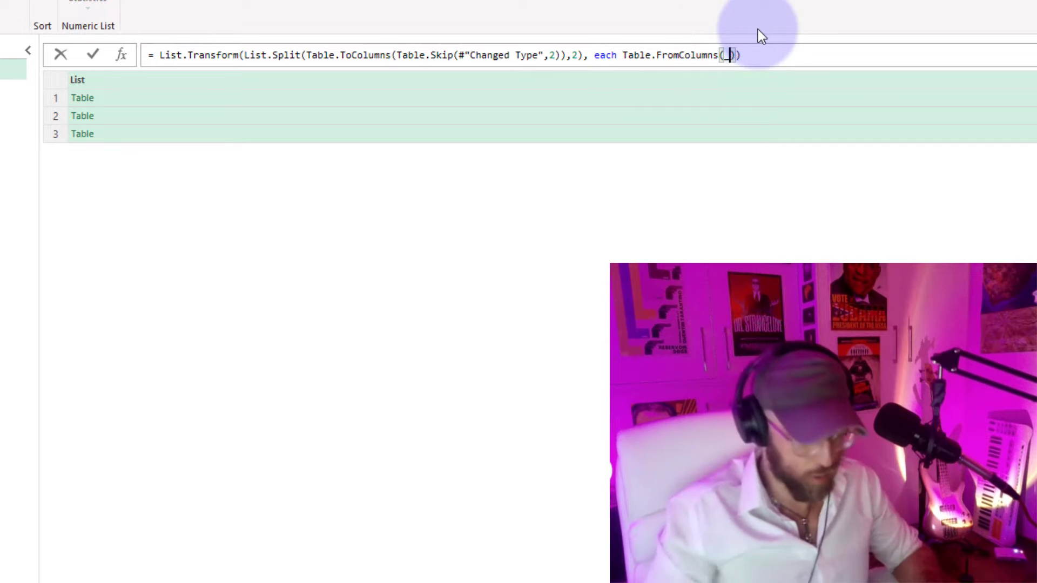
text(, c)
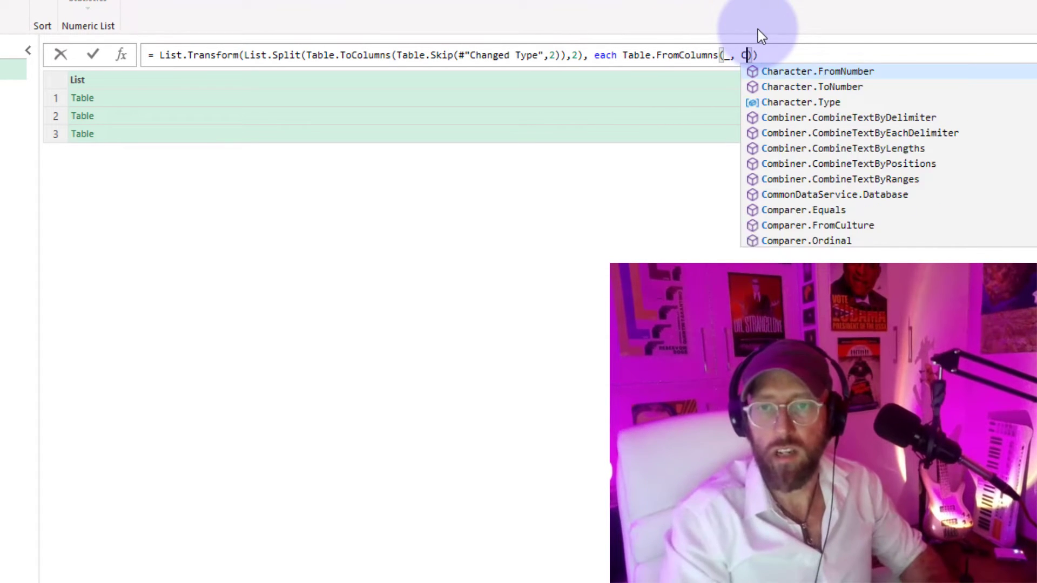
text(ColumnNames)
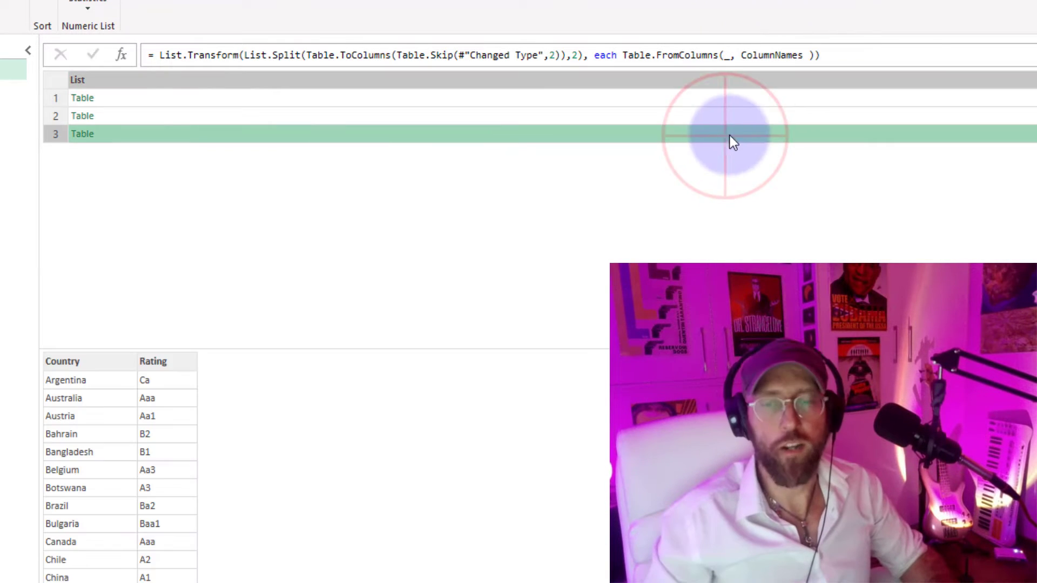
Check the third table's new headers and the ColumnNames step output, then return to Custom1.
click(78, 92)
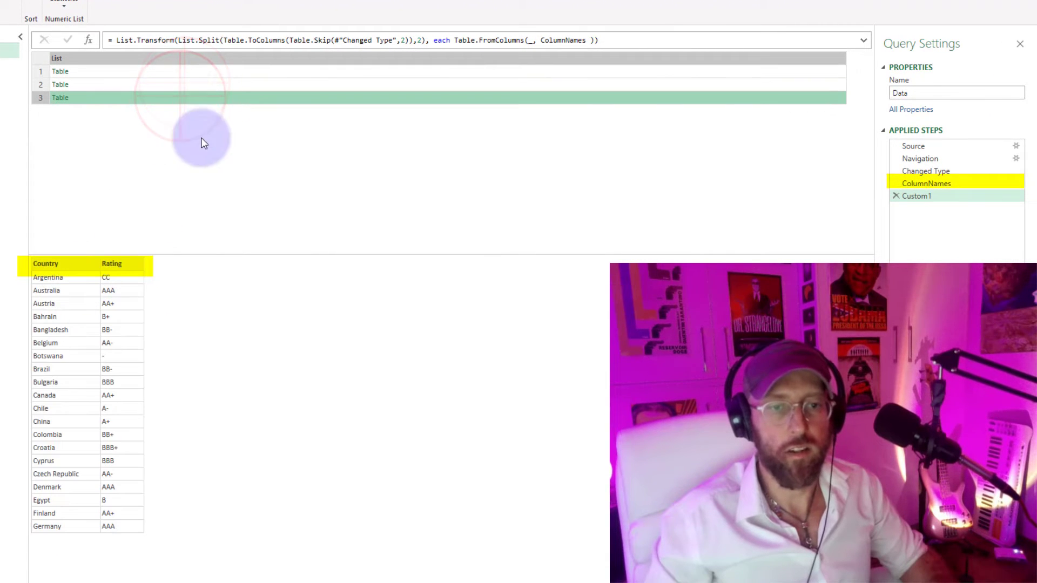
click(925, 184)
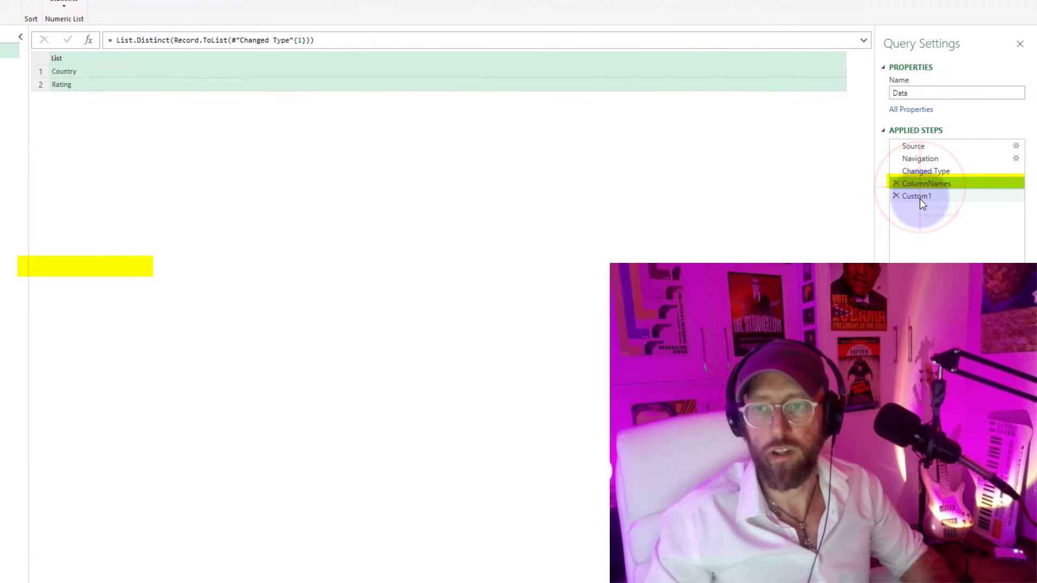
click(917, 196)
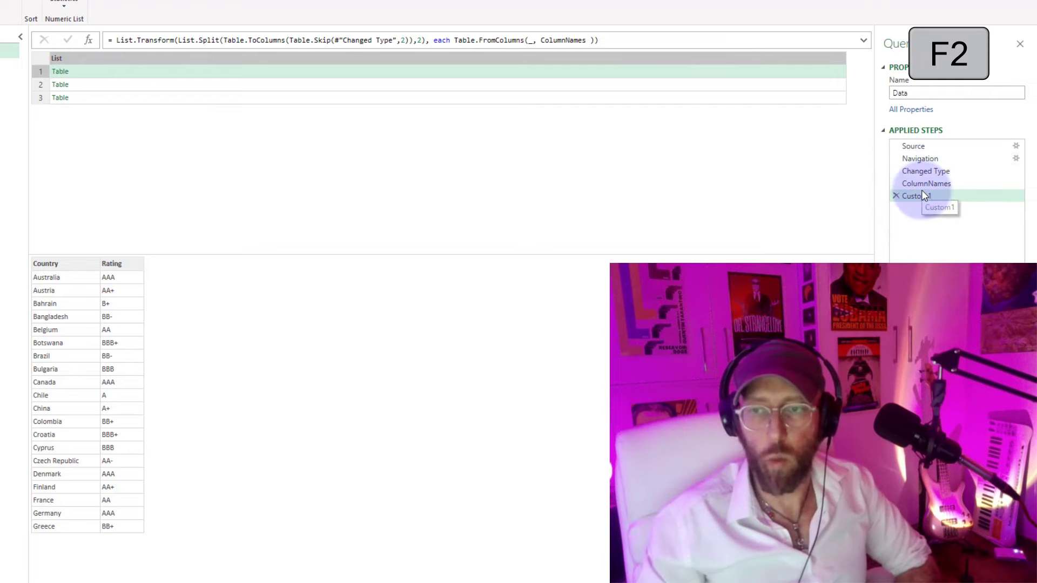
Rename Custom1 to RatingsListTable and add a step taking #"Changed Type"{0} as a record, inspecting its S&P and Fitch fields.
double_click(916, 196)
text(T)
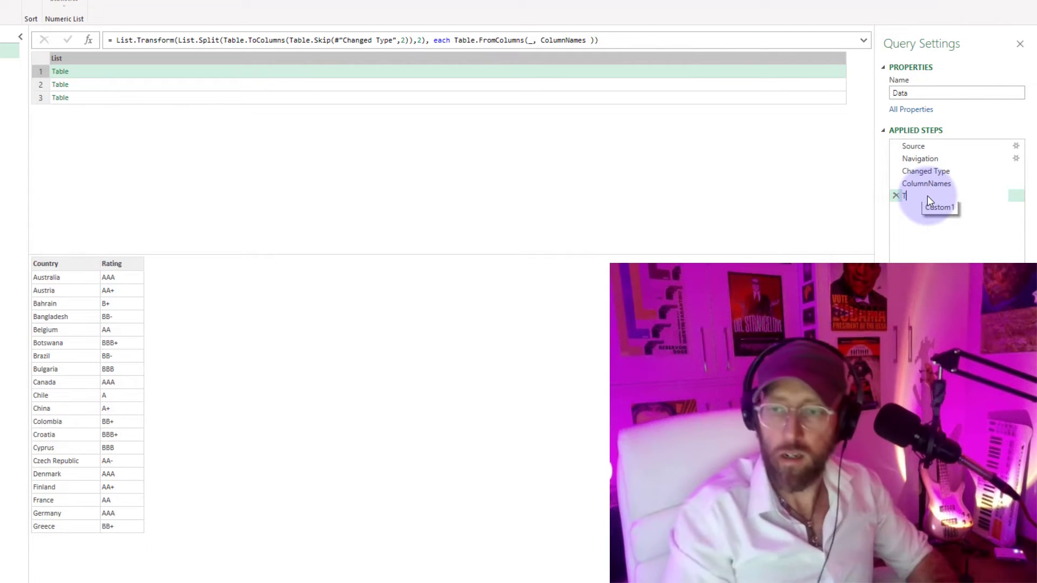
text(RatingsListTable)
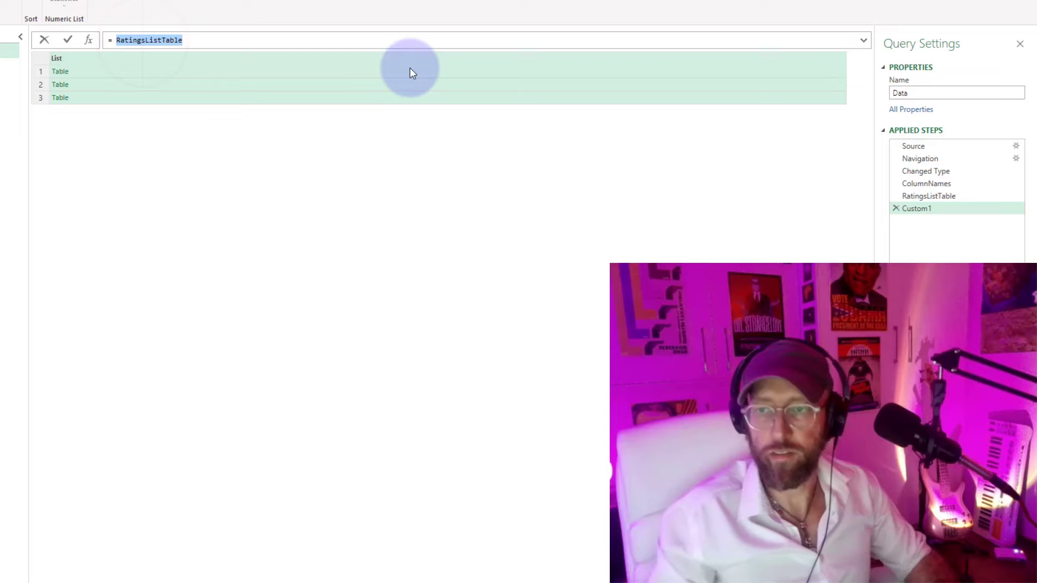
text(#c)
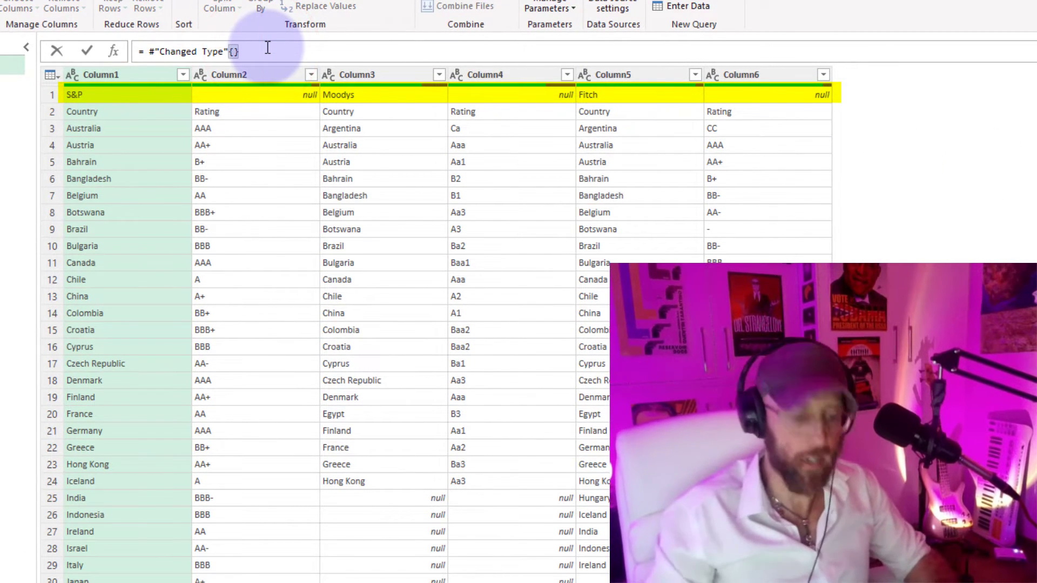
text(0)
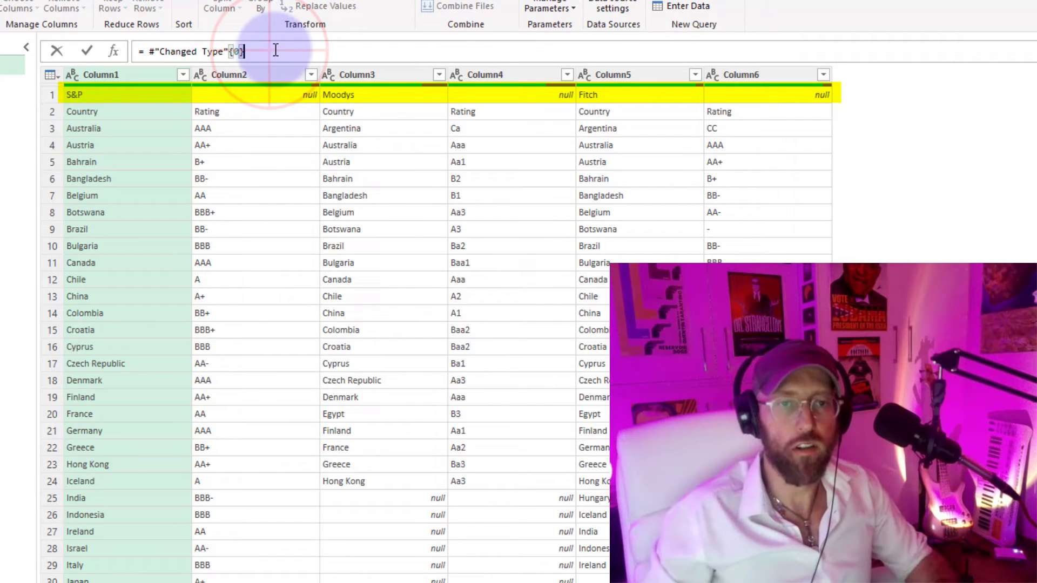
text(\)
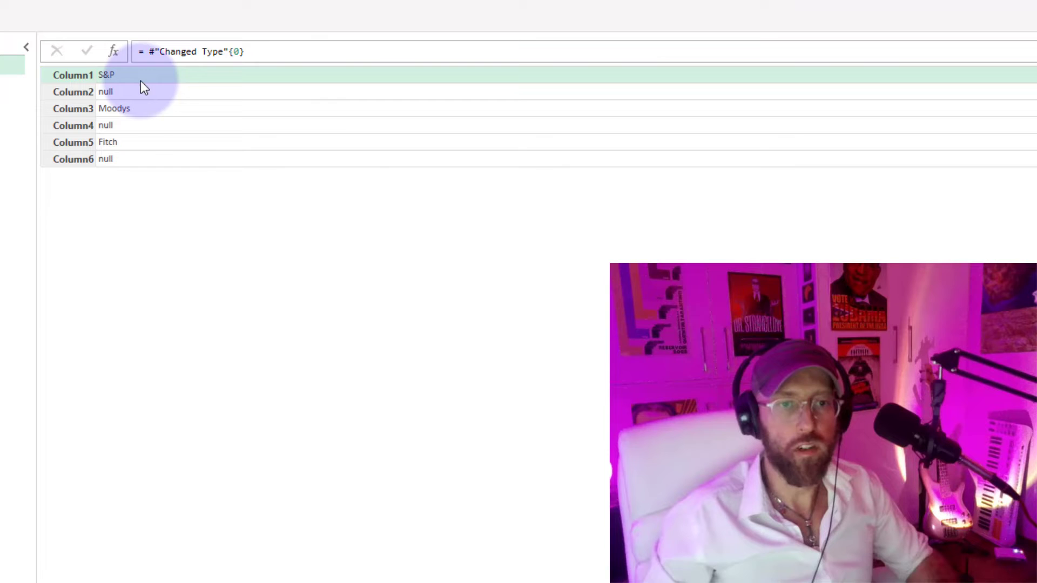
click(107, 142)
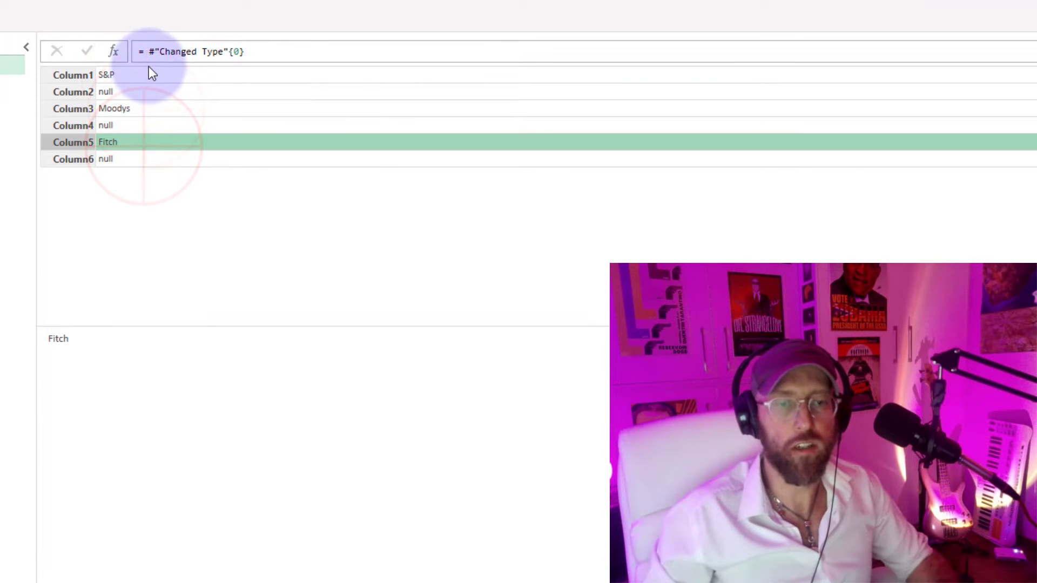
click(106, 74)
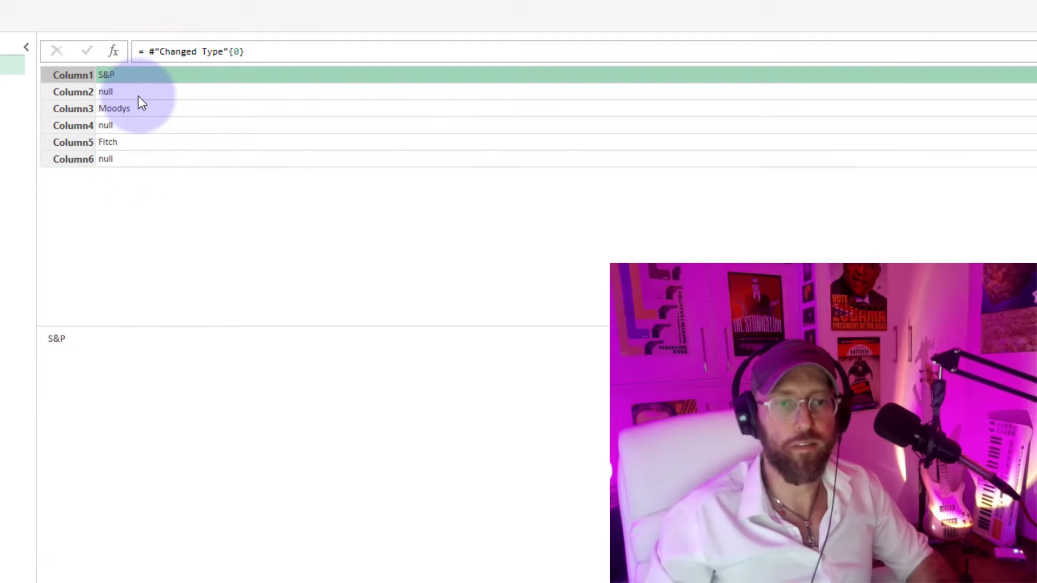
Wrap the first row in Record.ToList and List.RemoveNulls to keep S&P, Moodys and Fitch.
click(114, 108)
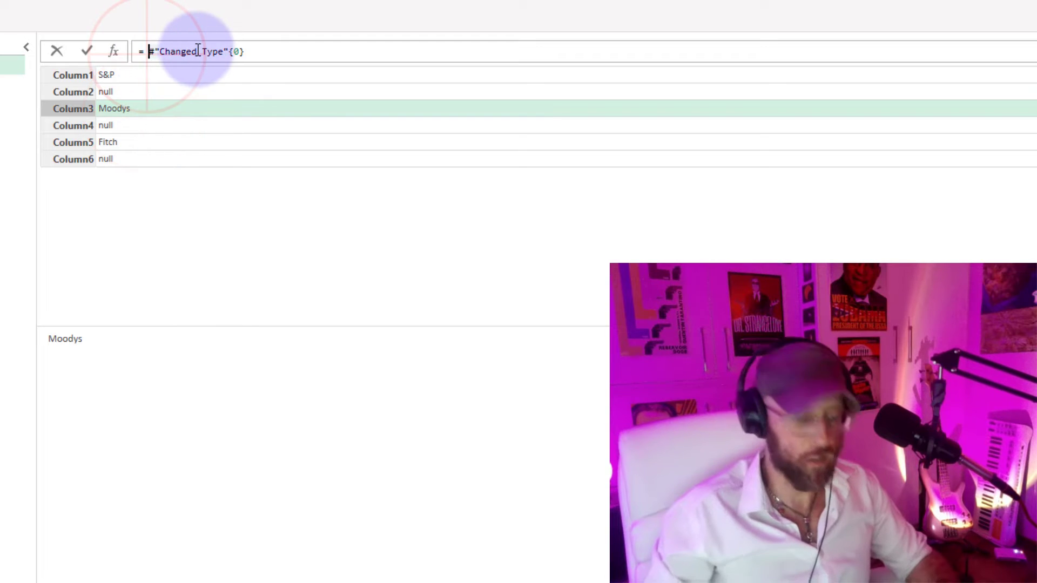
text(Record.ToList()
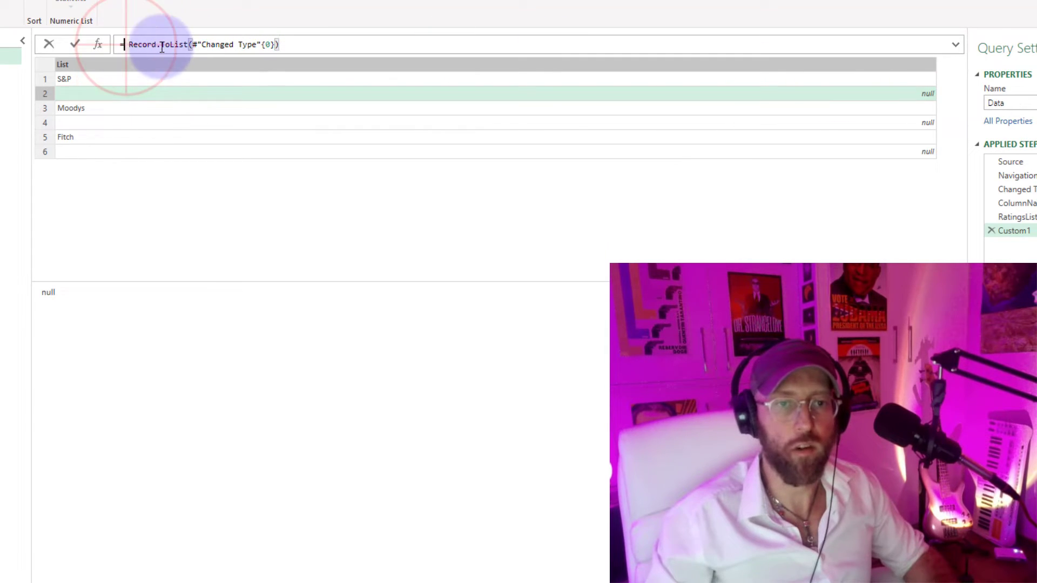
text(listremo)
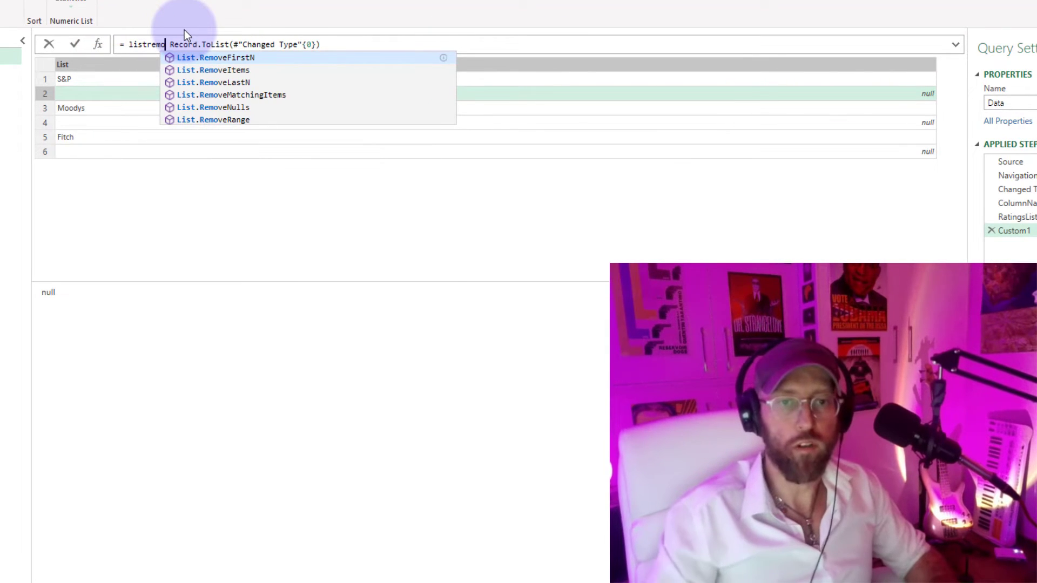
click(213, 107)
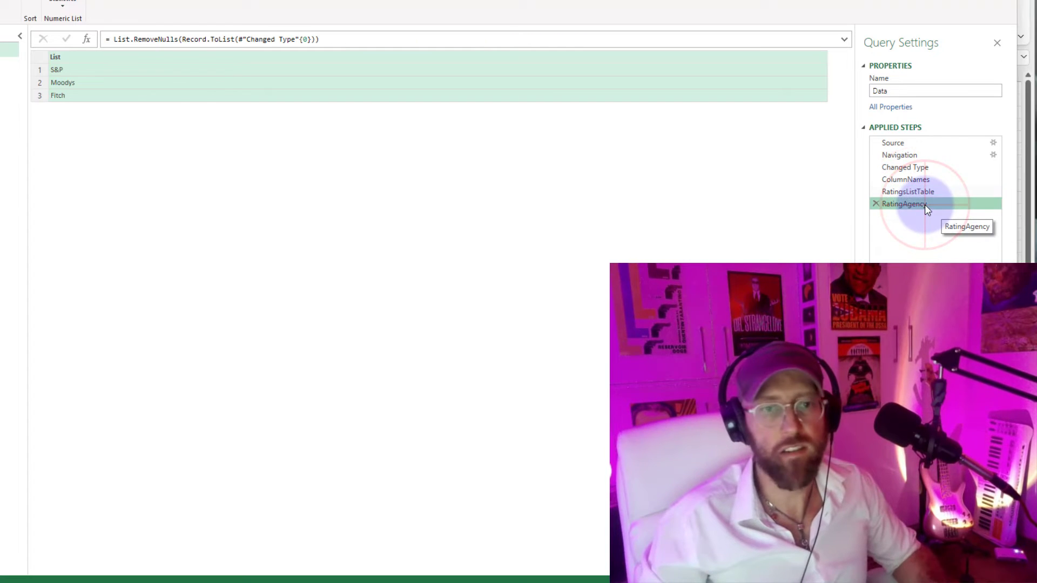
mouse_move(731, 177)
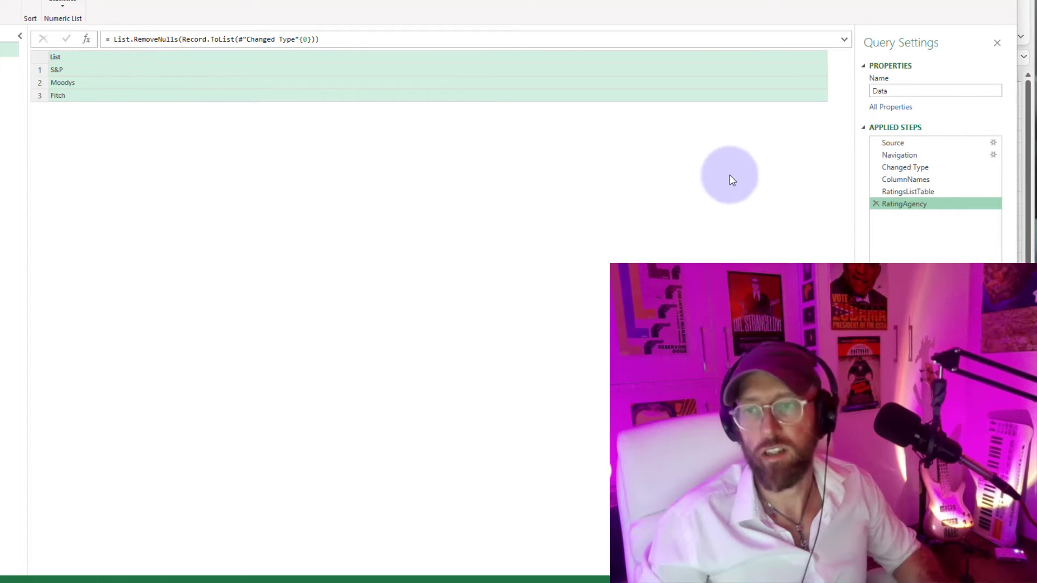
Add a custom step Table.FromColumns({RatingAgency} & {RatingsListTable}) pairing agencies with their tables.
click(908, 191)
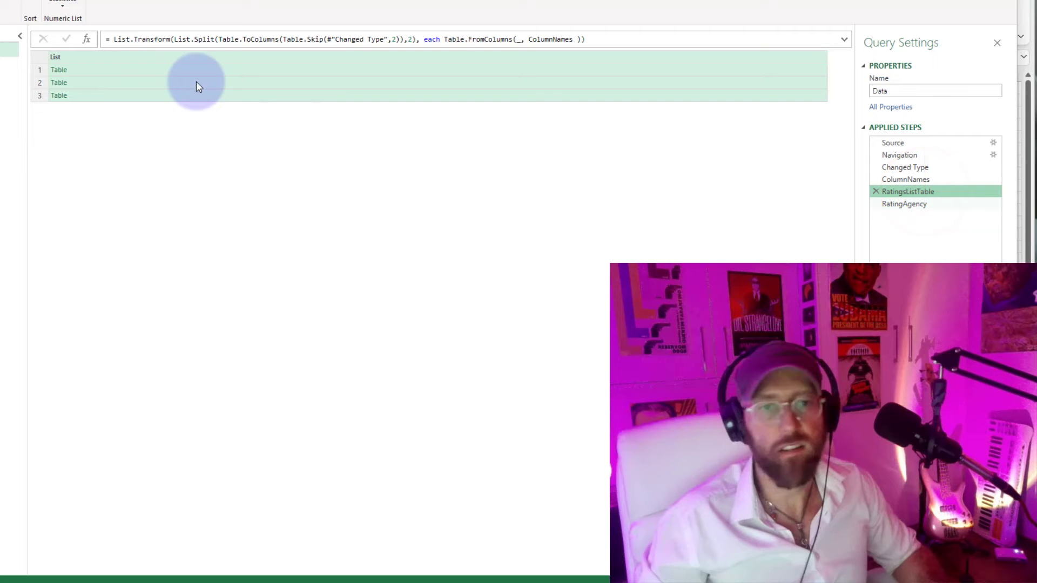
click(904, 204)
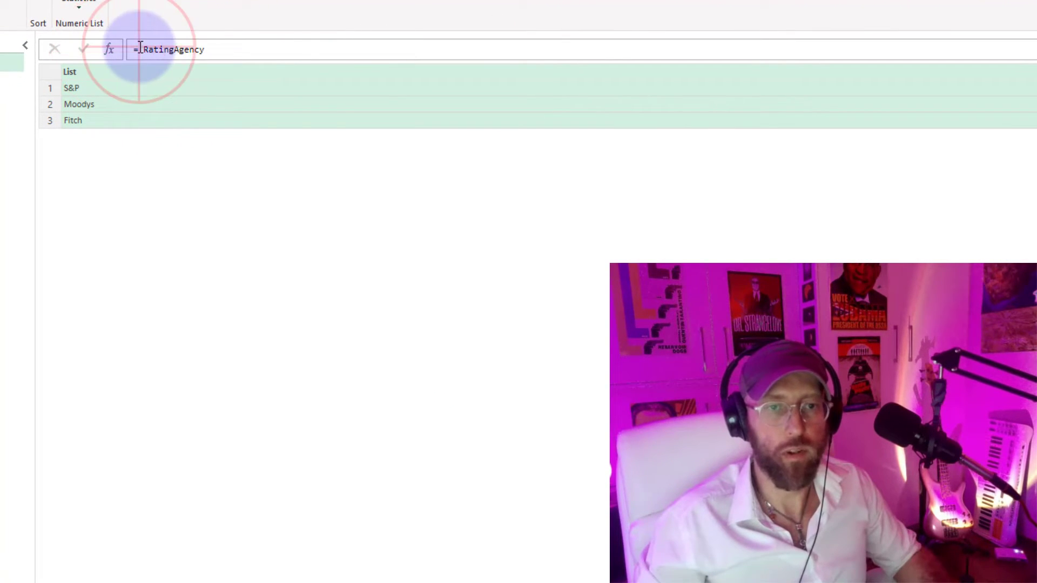
text(tablefrom)
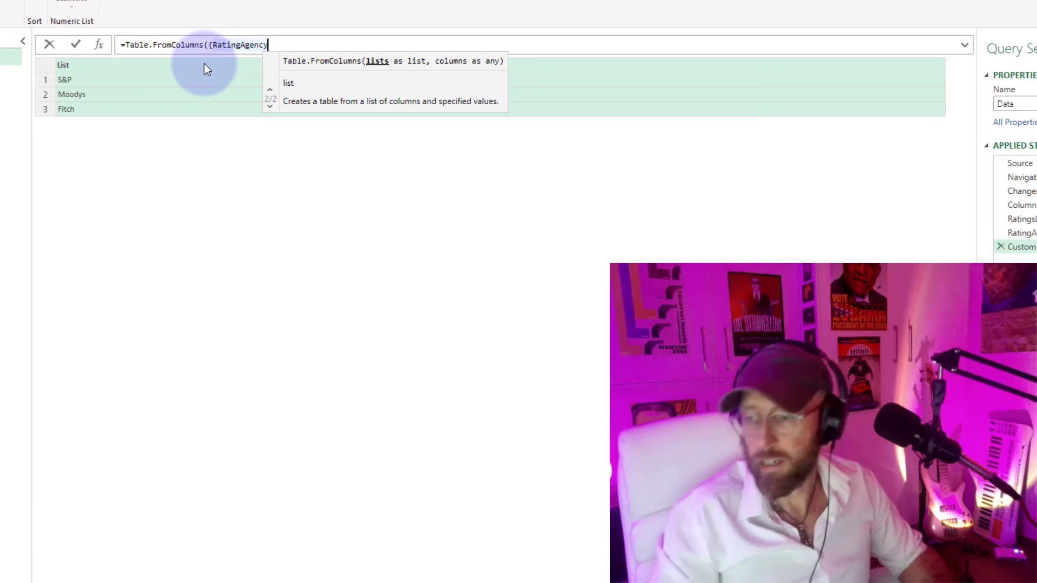
text(& {Ratings)
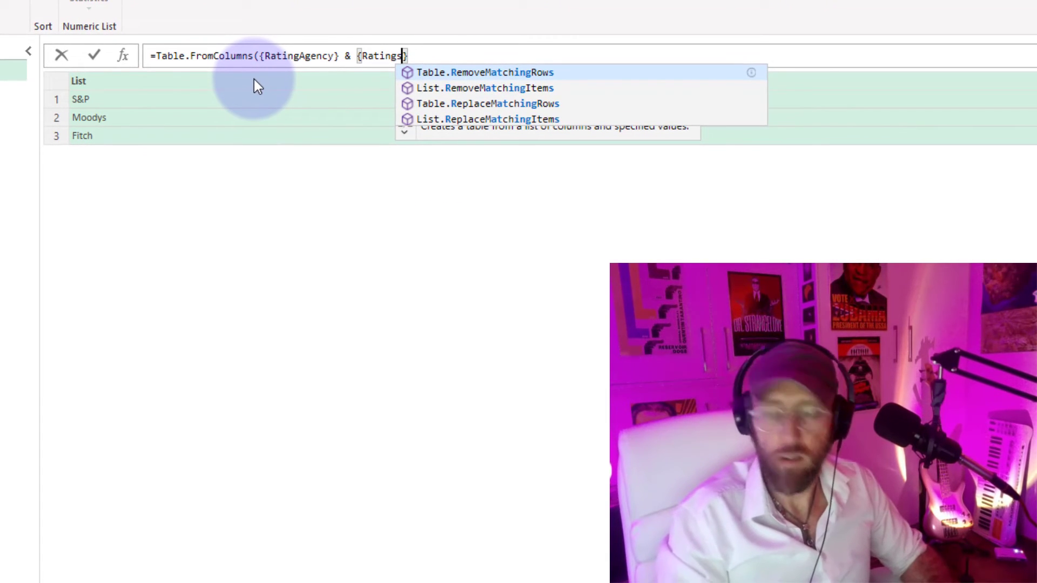
text(ListTabl)
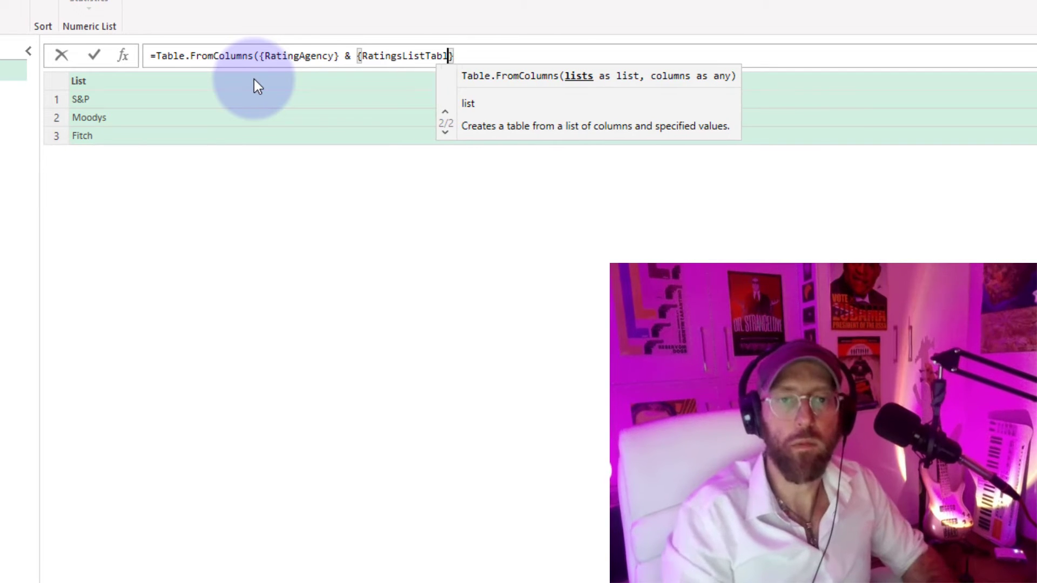
text(e}))
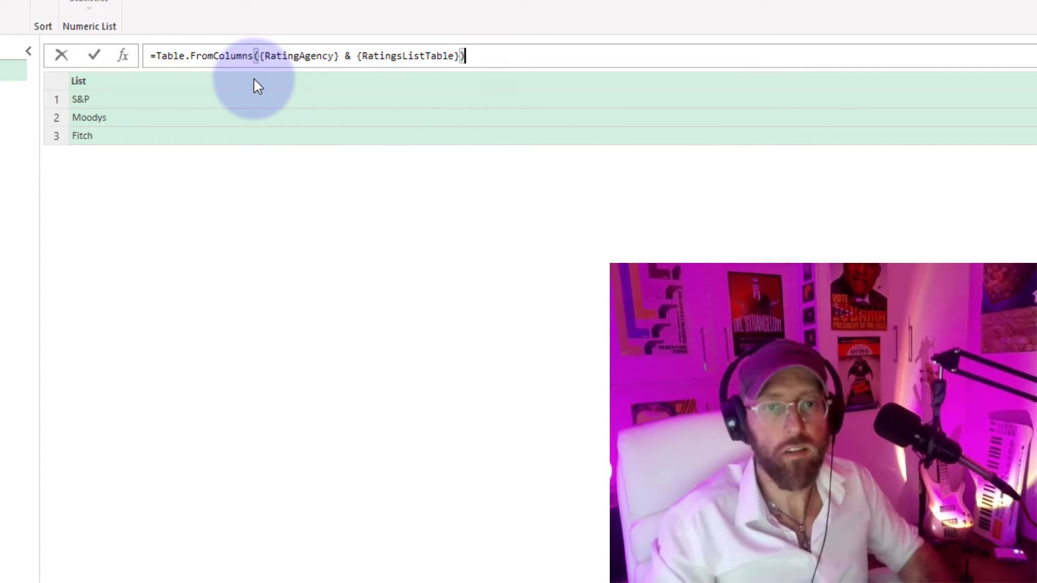
click(92, 55)
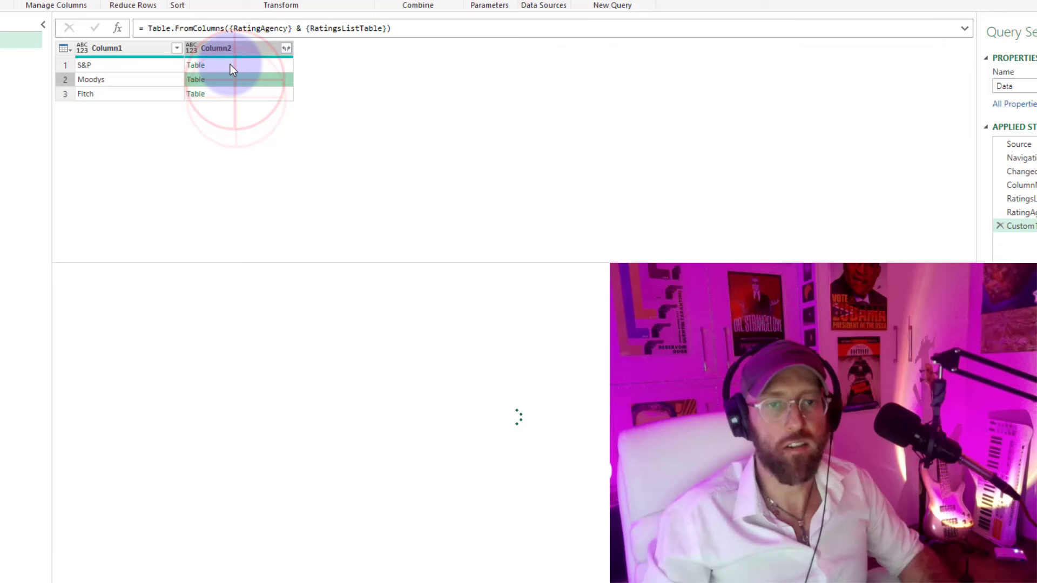
Preview S&P's nested table, then name the columns Ratings Agency and Data.
click(196, 64)
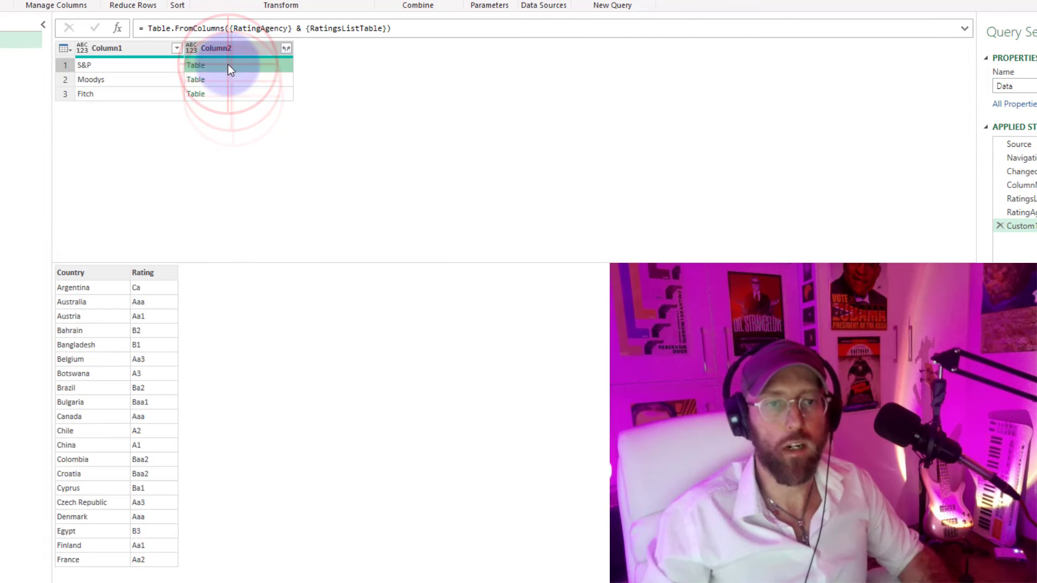
click(84, 65)
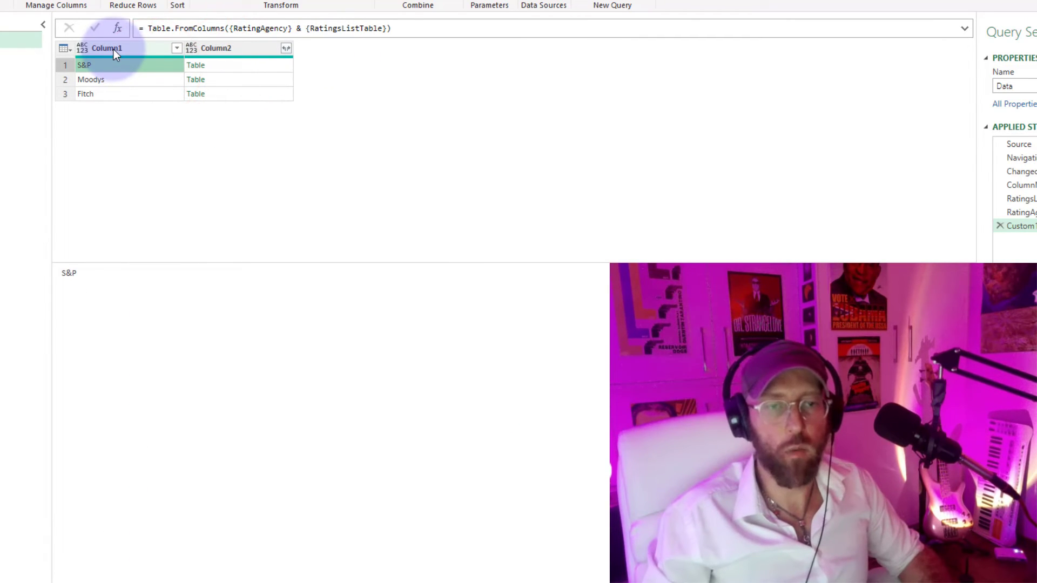
mouse_move(144, 53)
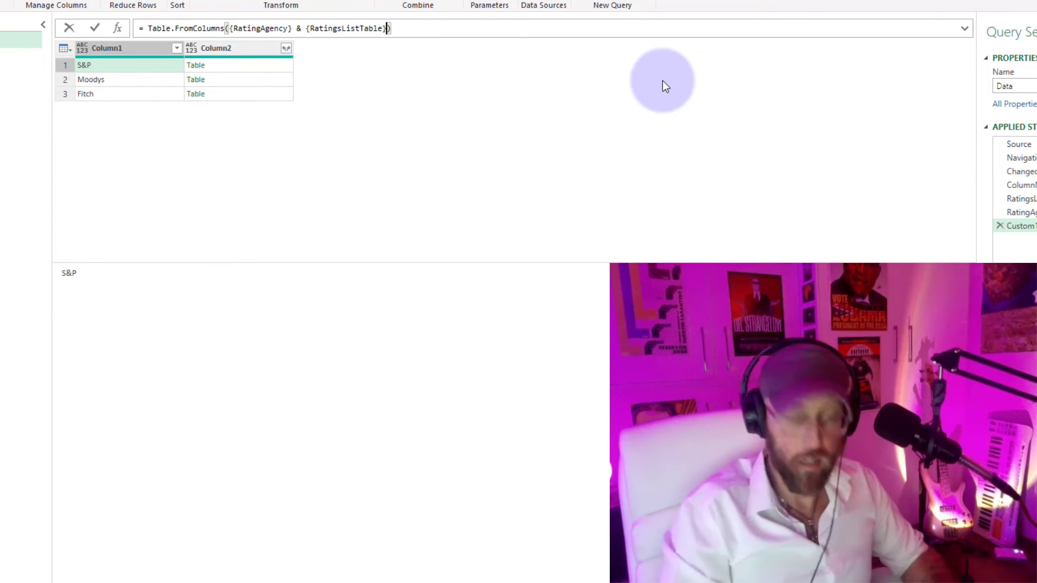
text(,{)
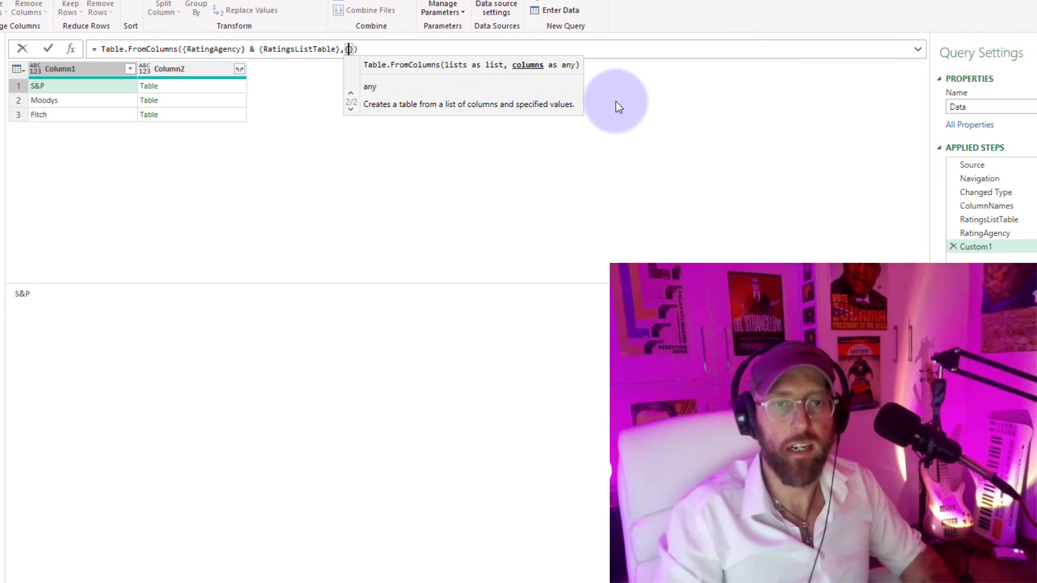
text(Ratings Agency",)
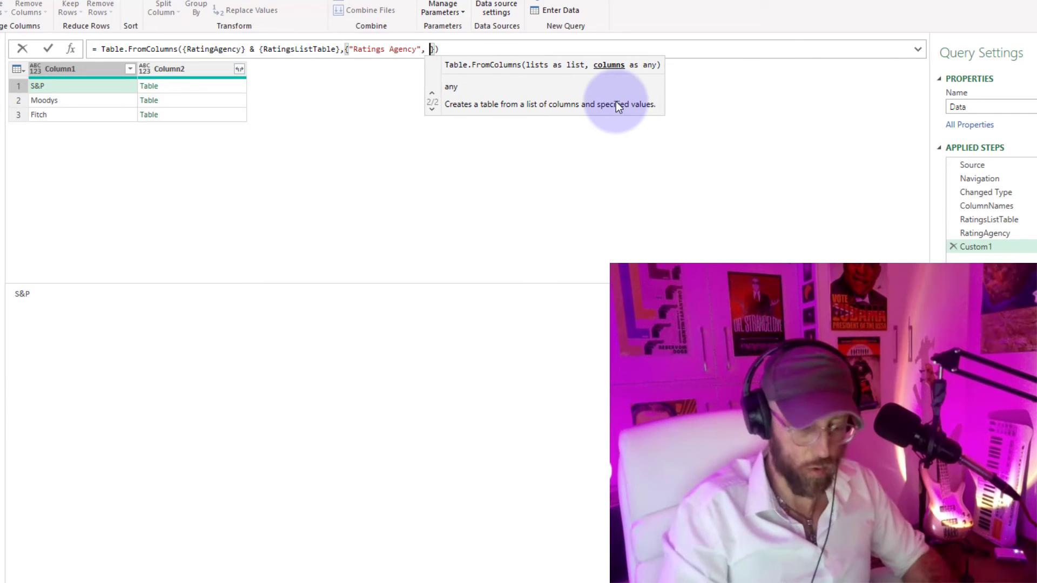
text(Dat")
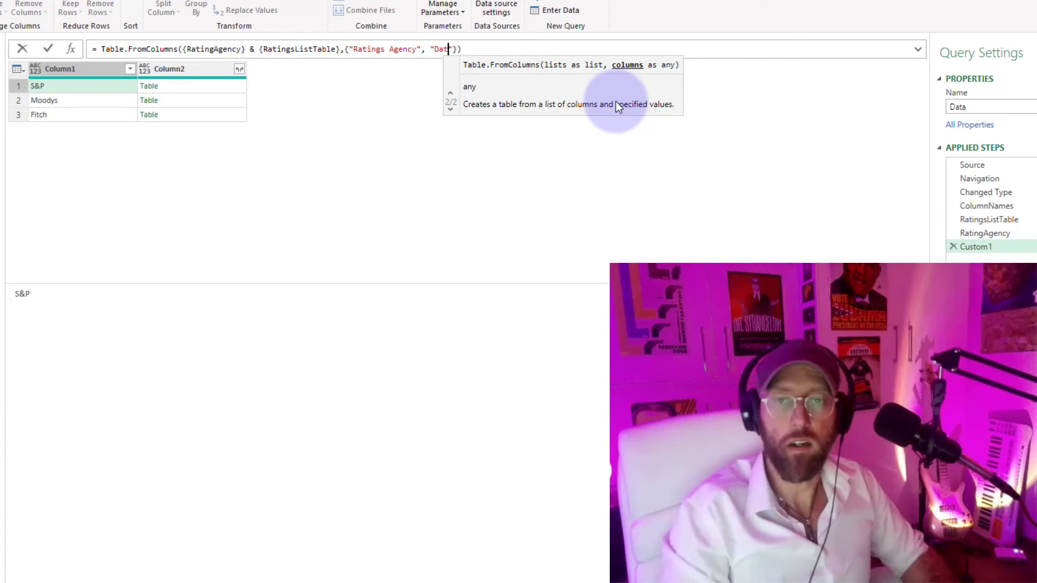
text(a)
key(Return)
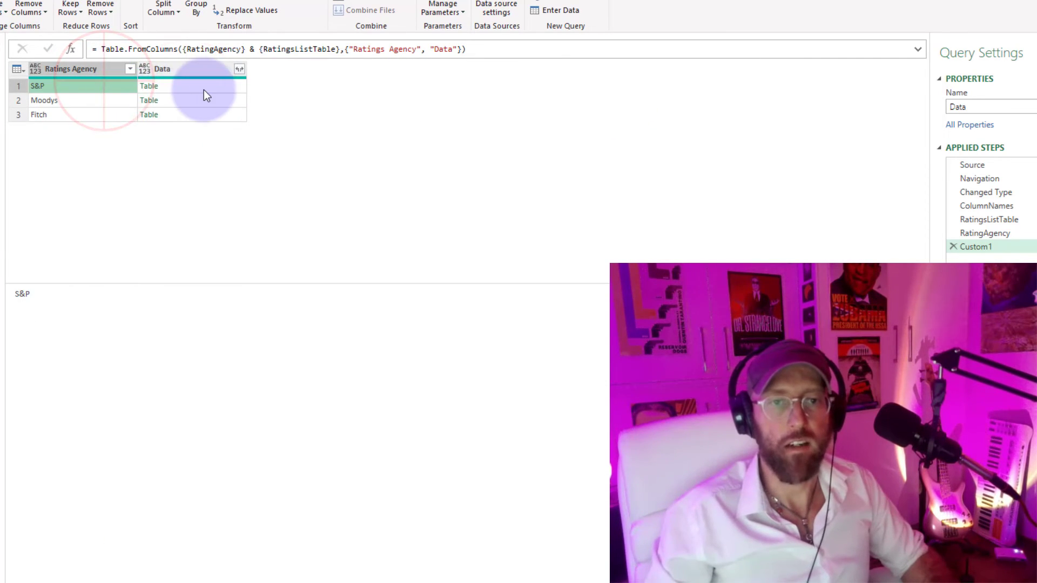
Expand Data into Country and Rating, replacing the hardcoded list with ColumnNames, and scroll the result.
click(240, 69)
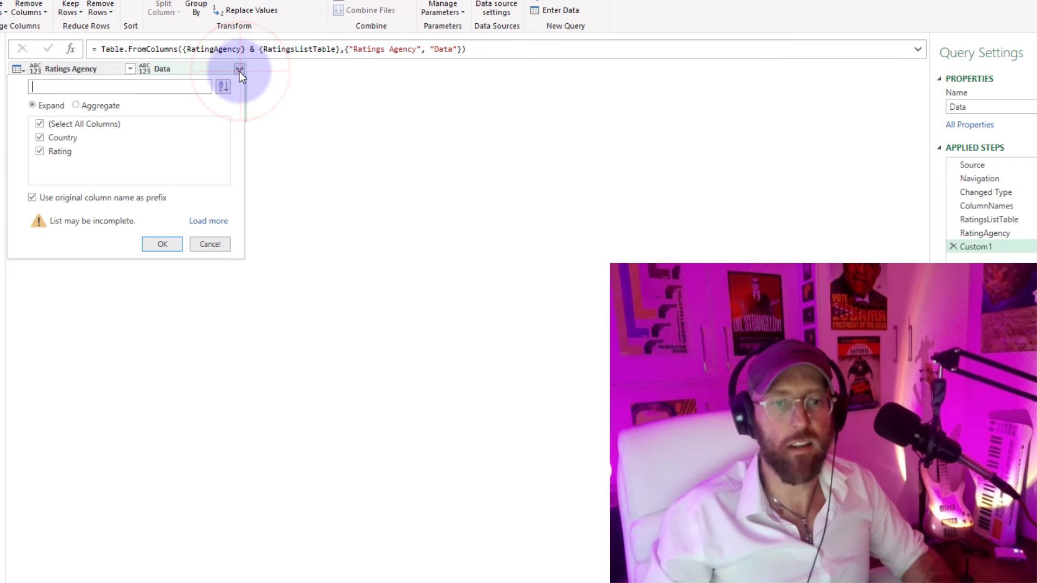
click(161, 244)
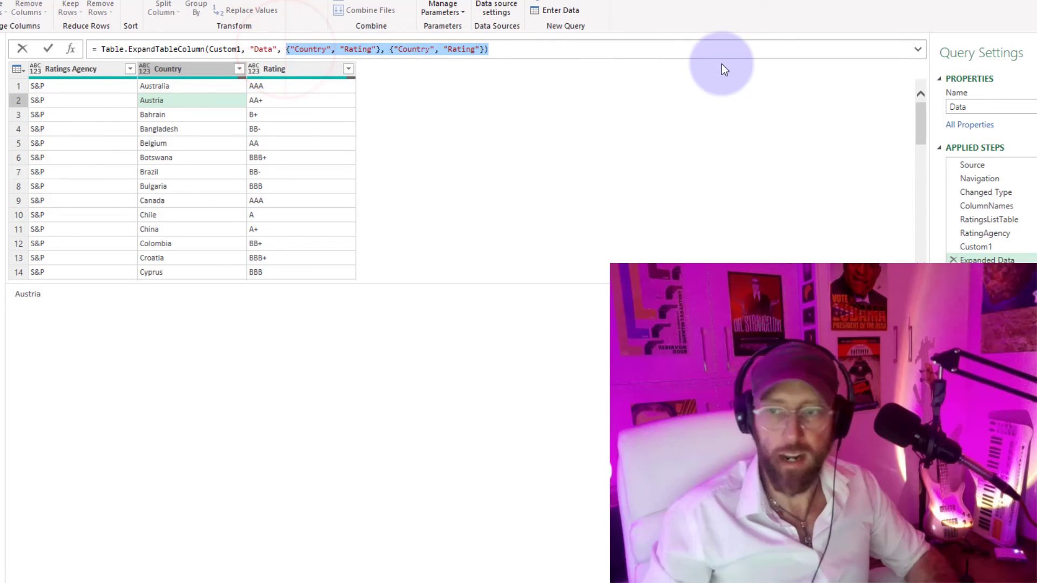
text(Col)
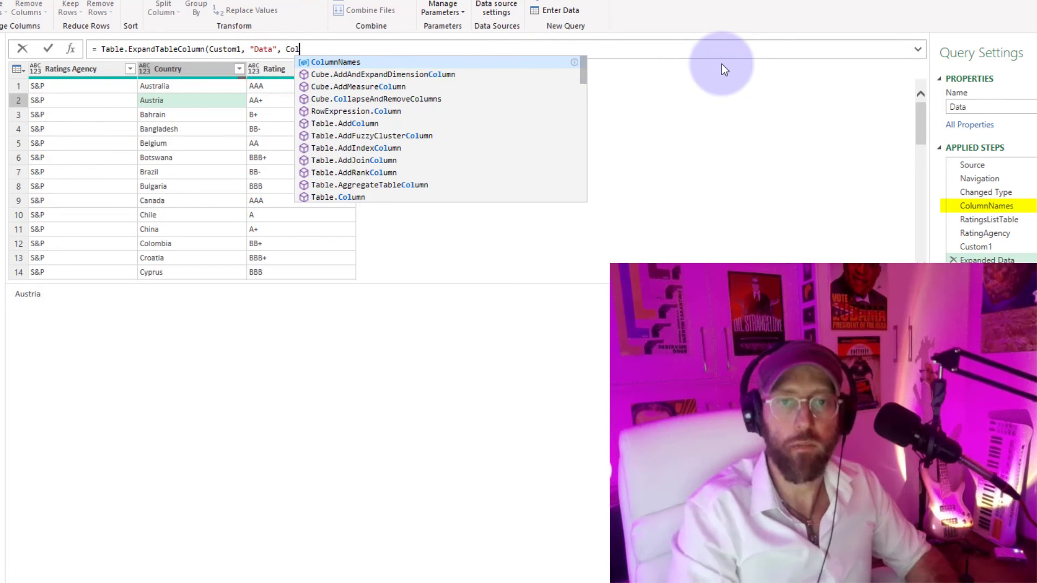
click(333, 61)
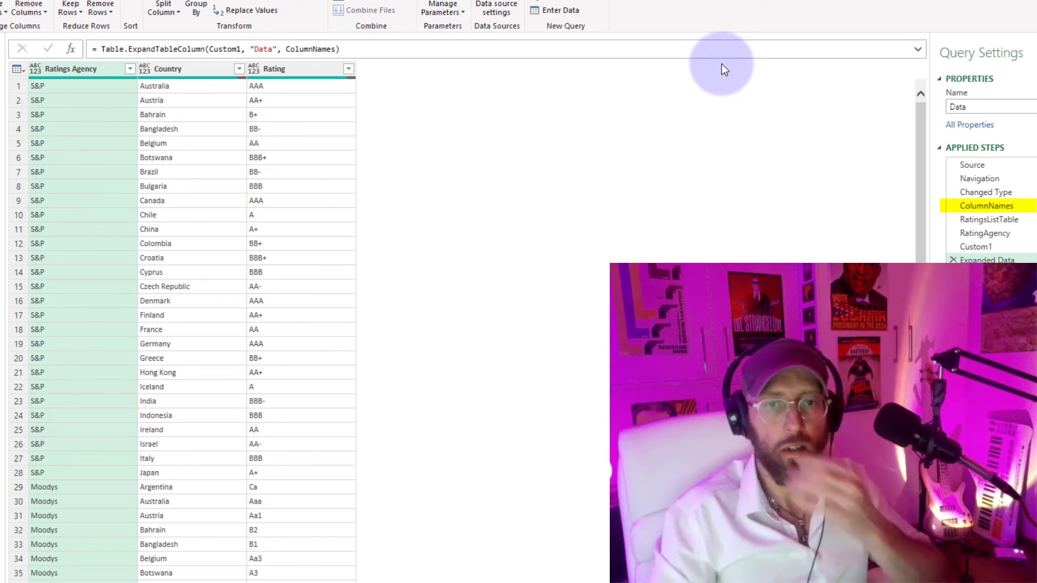
scroll(down, 3)
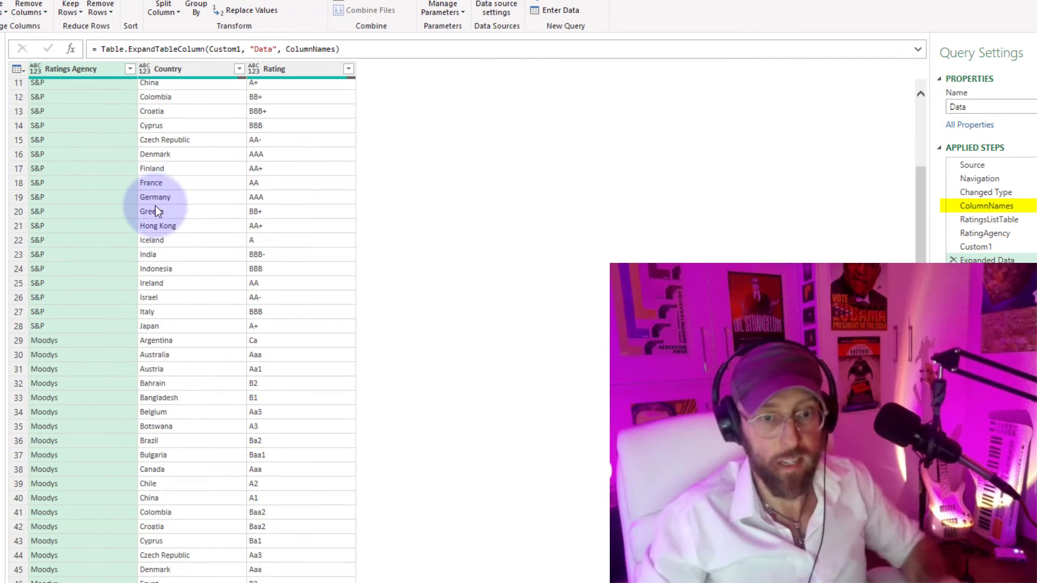
scroll(down, 3)
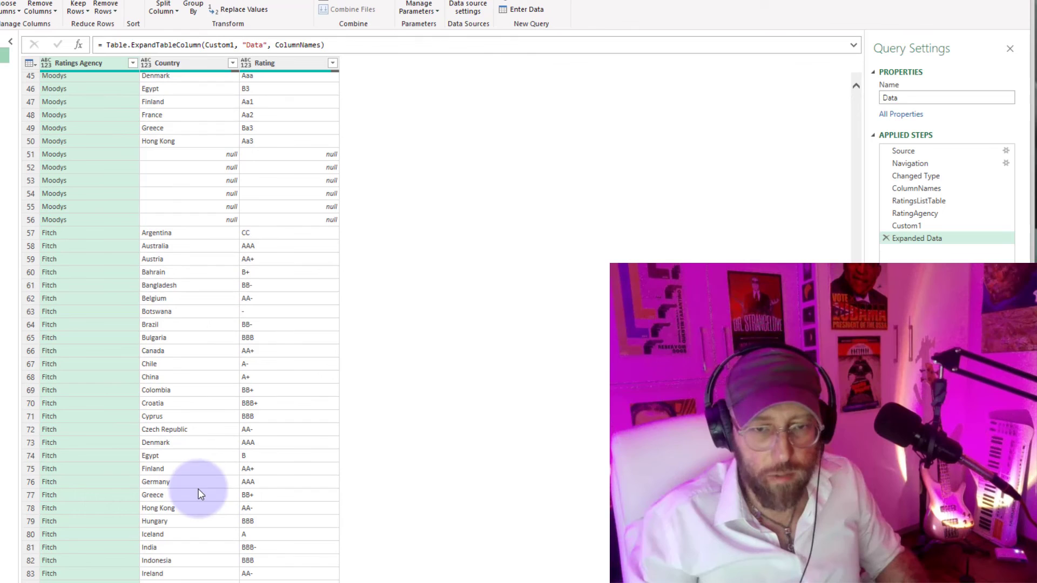
Filter the Country column with Remove Empty to drop the blank-country rows.
scroll(up, 3)
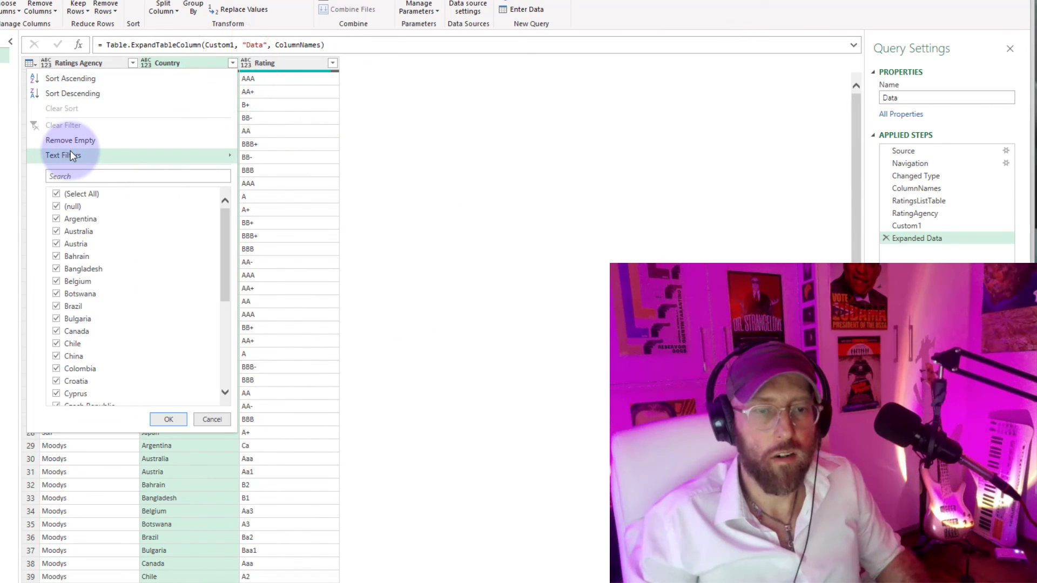
click(168, 419)
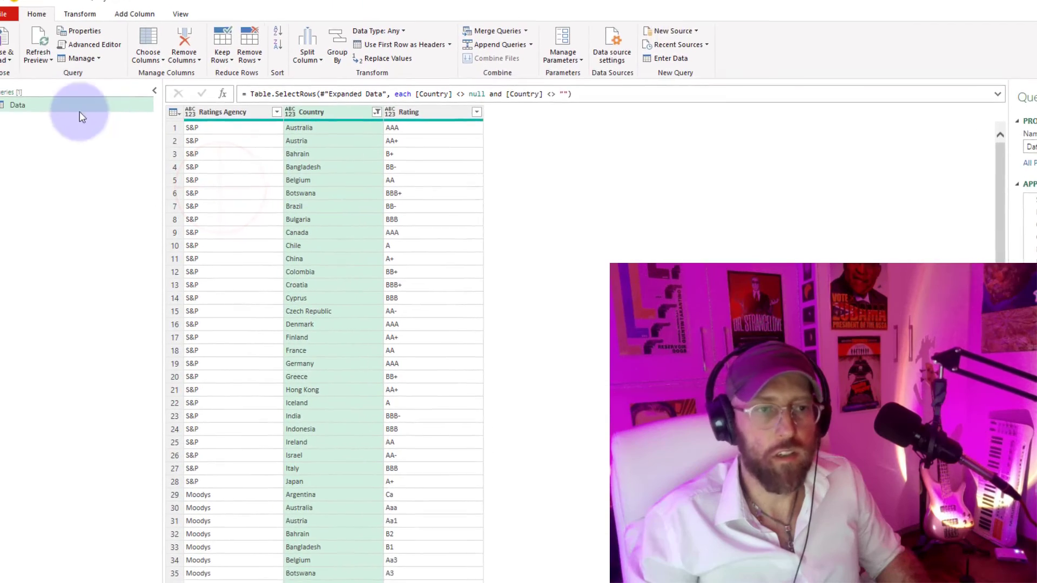